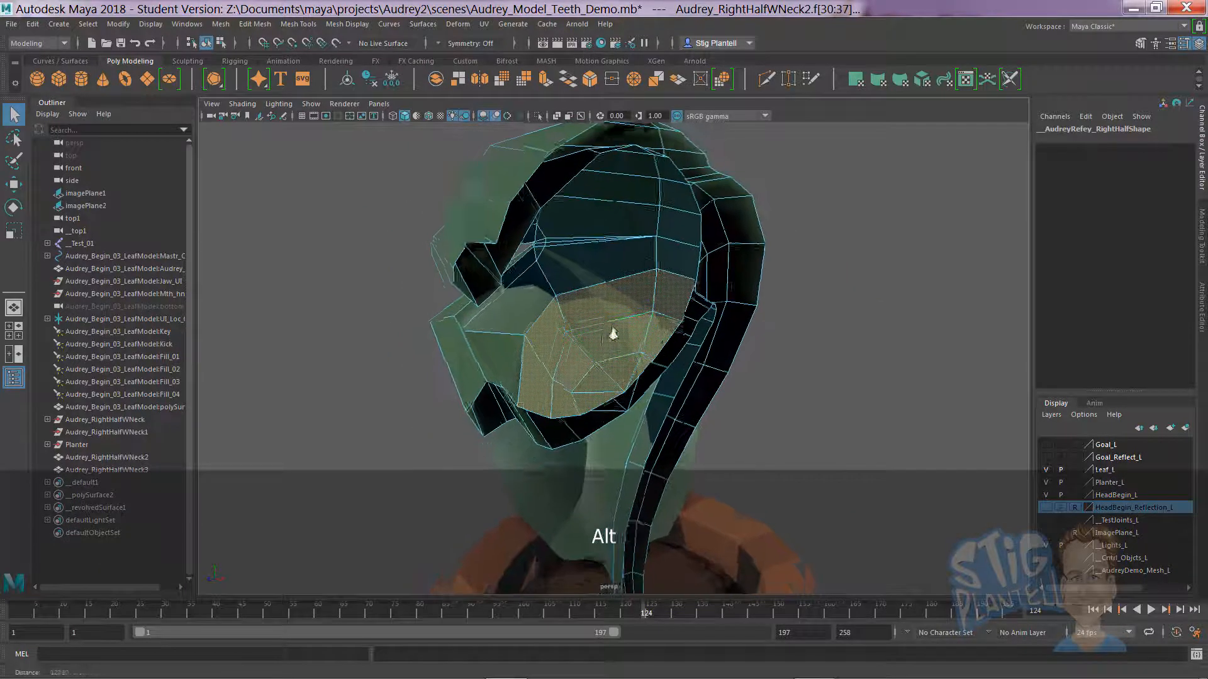
Duplicate the selected inner-mouth faces into a separate mesh, keeping Separate duplicated faces on.
key("space")
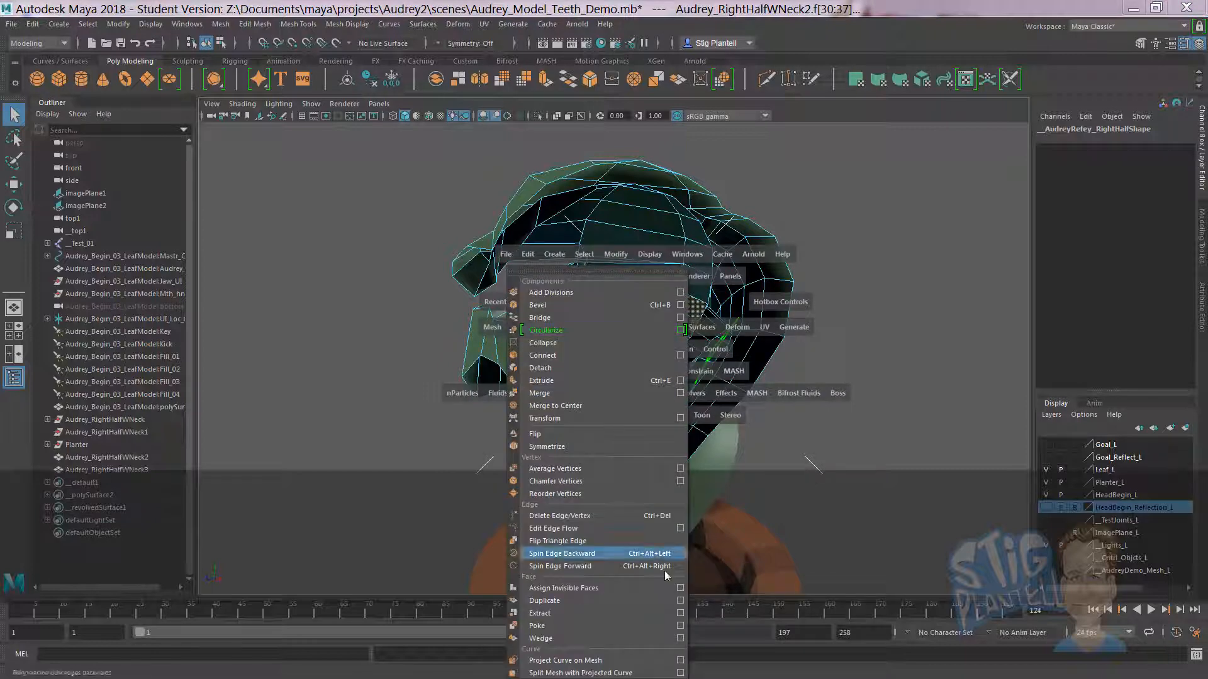
left_click(680, 603)
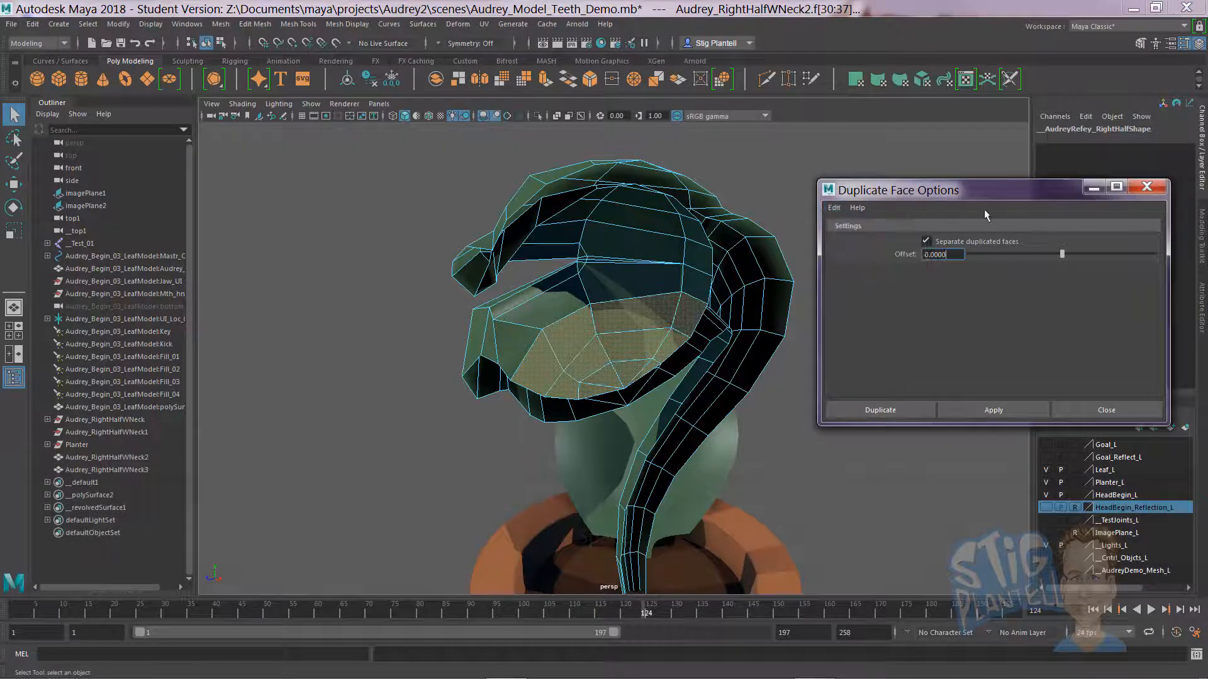
left_click(879, 408)
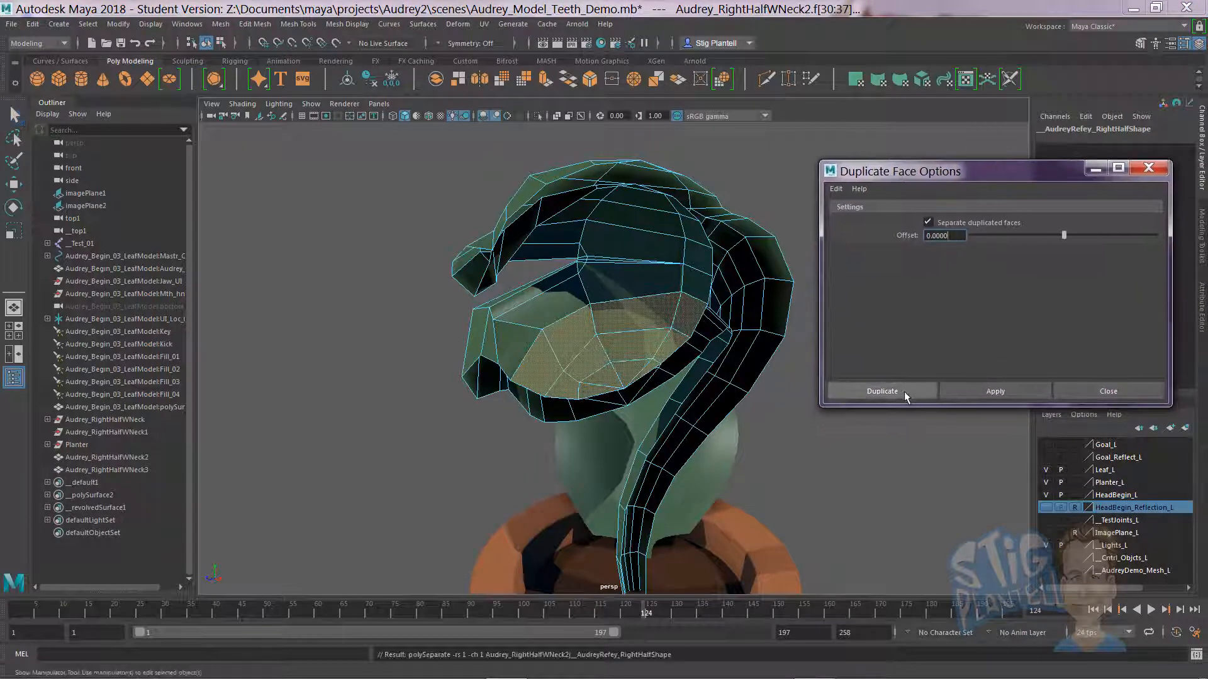
left_click(881, 391)
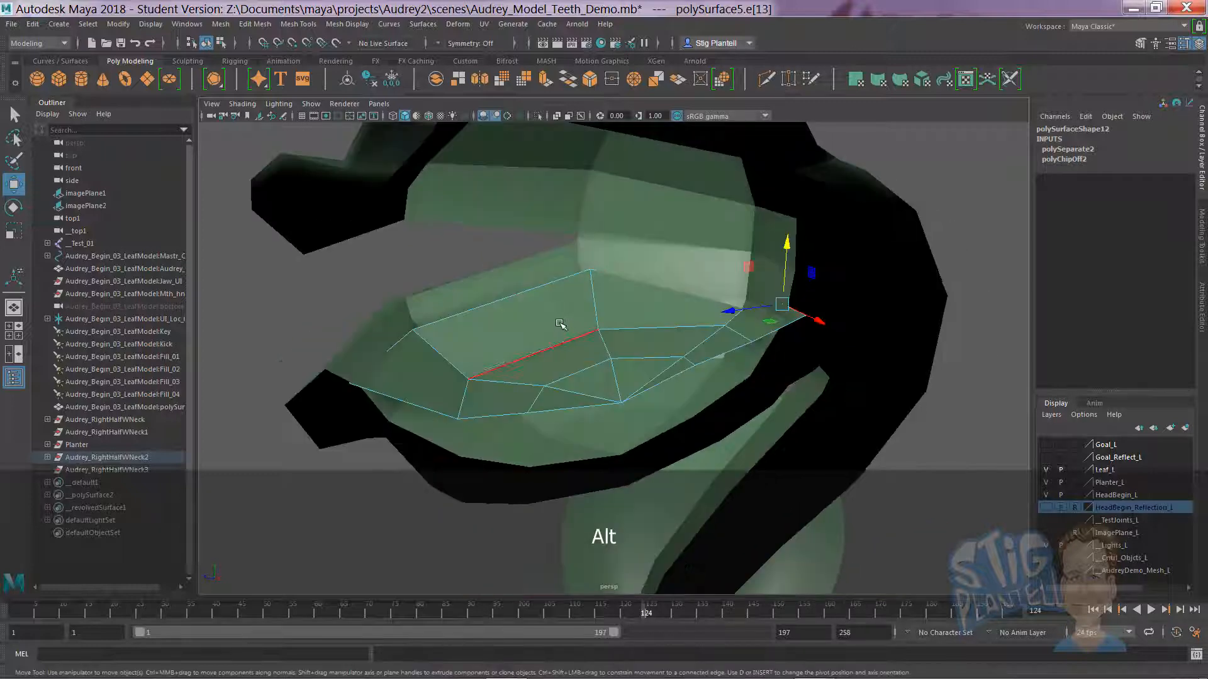
Select faces on the duplicated mouth piece to start reshaping it.
left_click(431, 377)
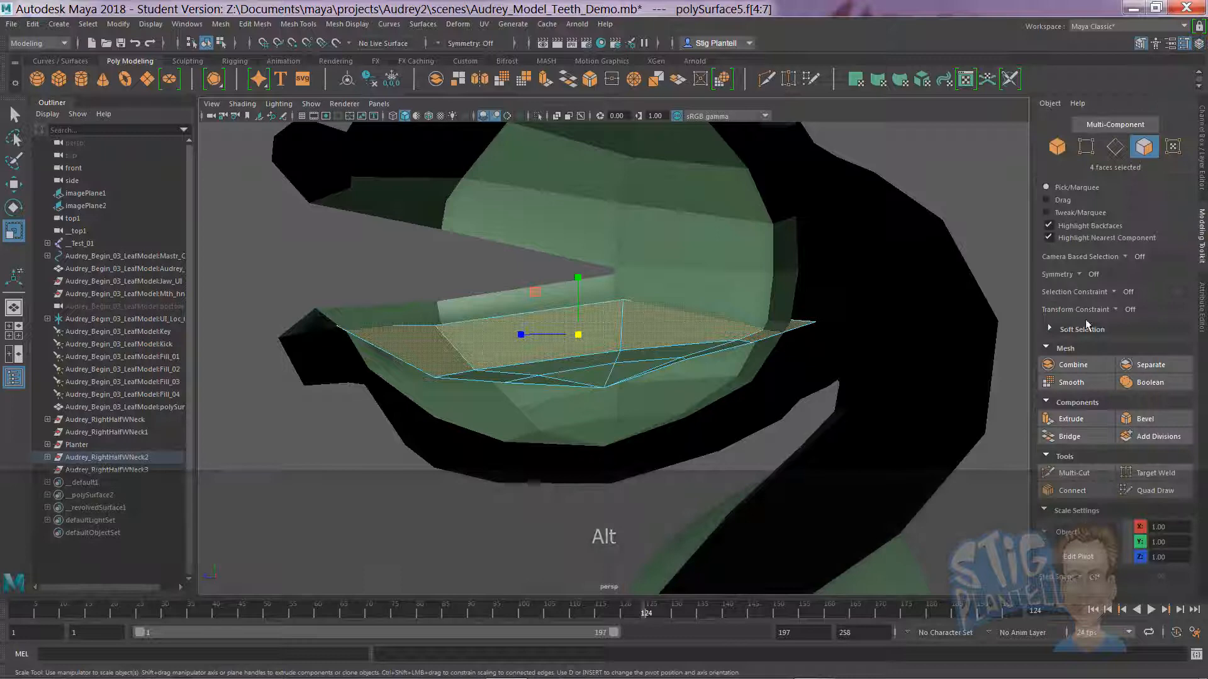
Flatten the four gum faces with Scale orientation set to Component, then Object, then switch to Rotate.
left_click(1074, 531)
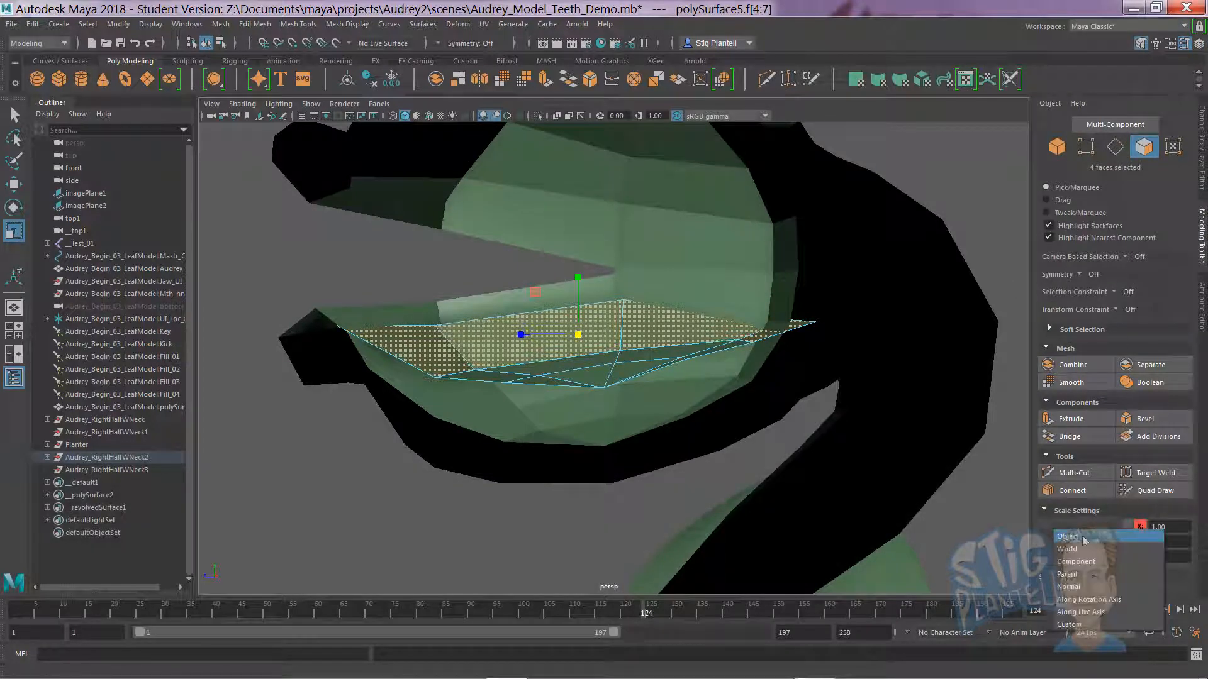
left_click(1076, 562)
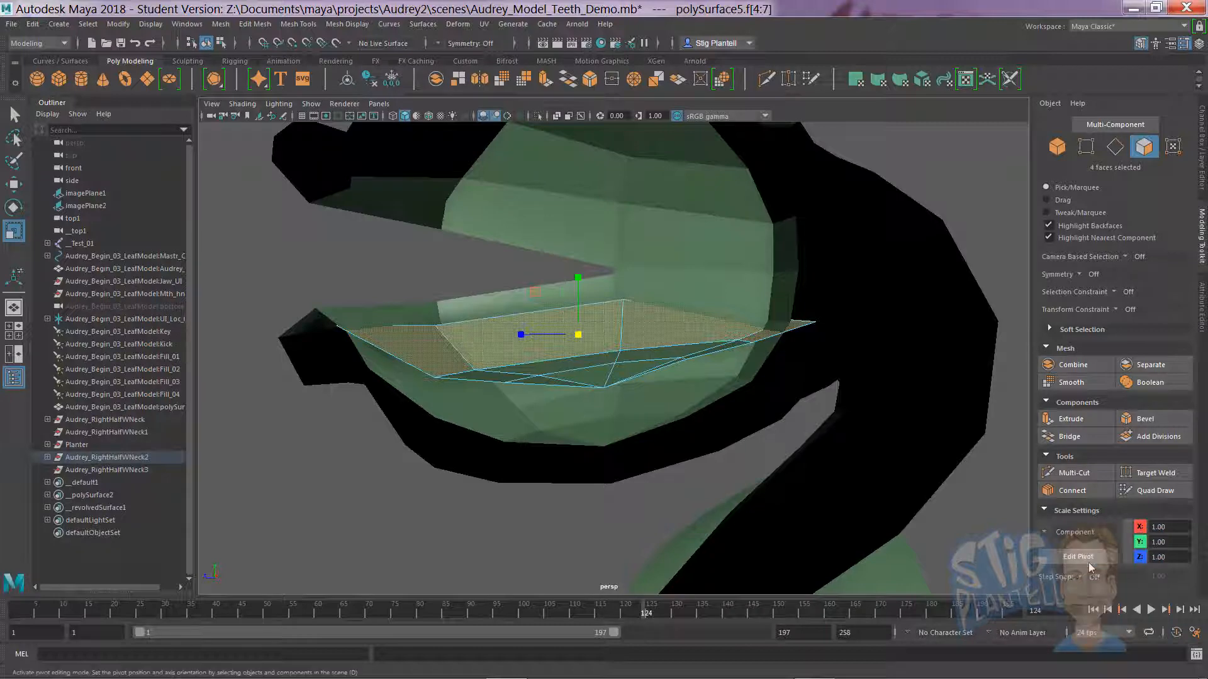
left_click(1077, 531)
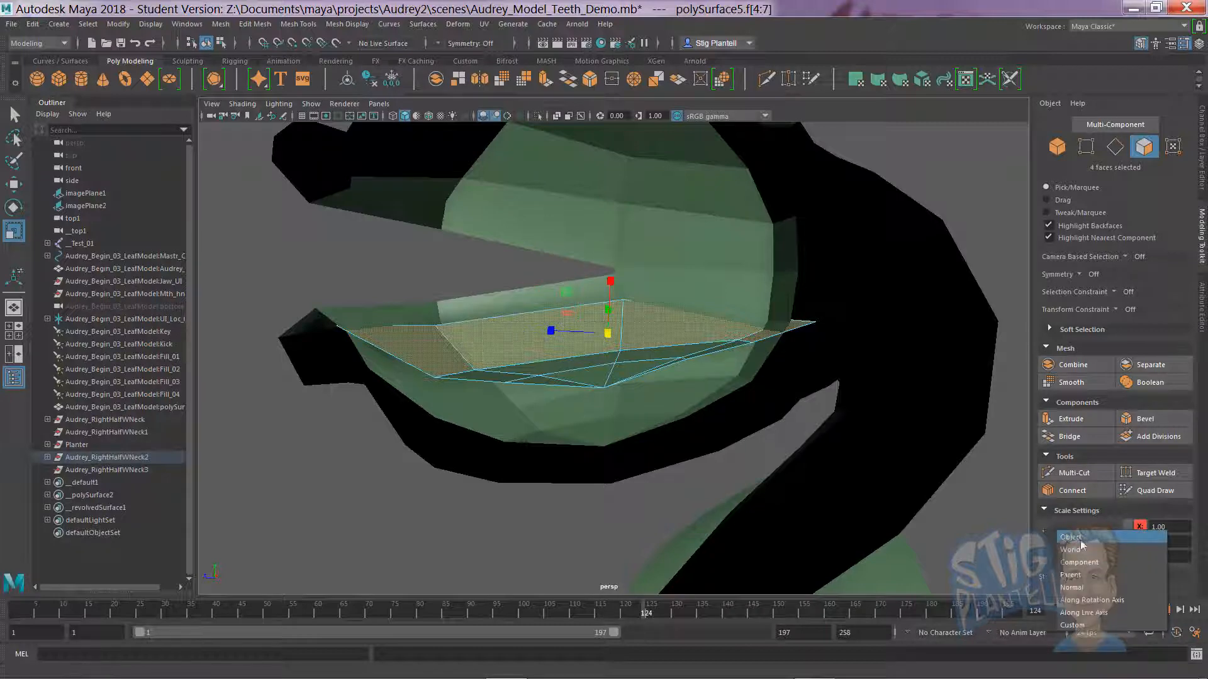
left_click(1071, 536)
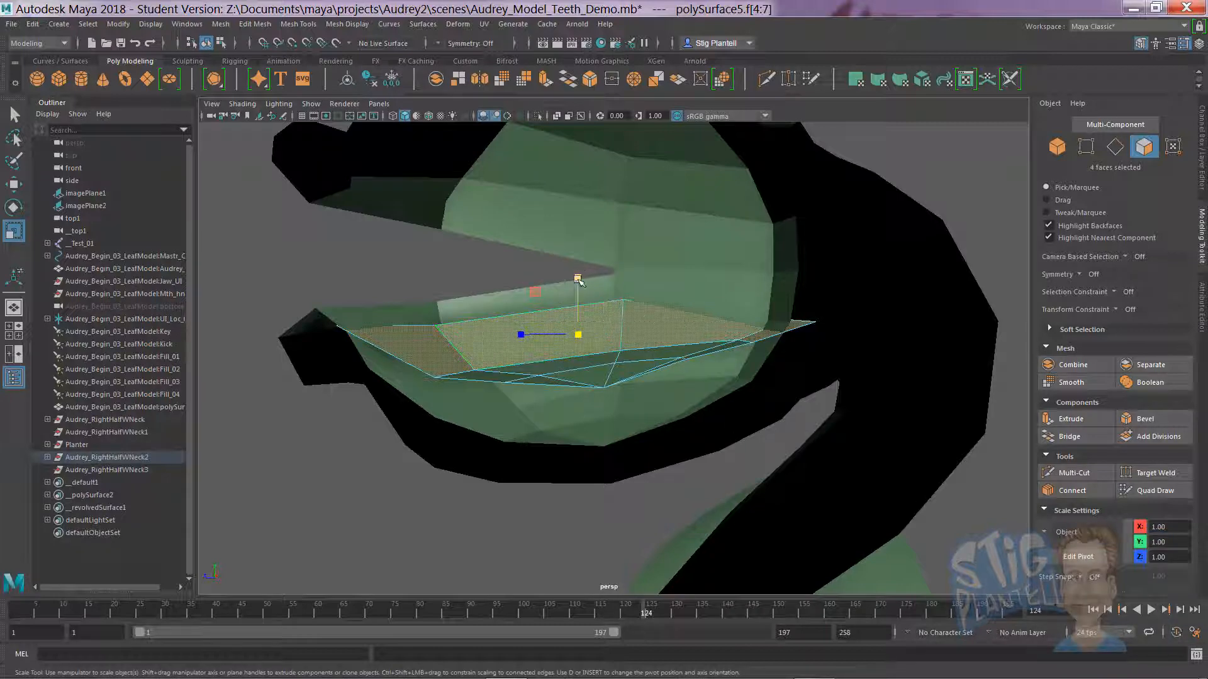
key("e")
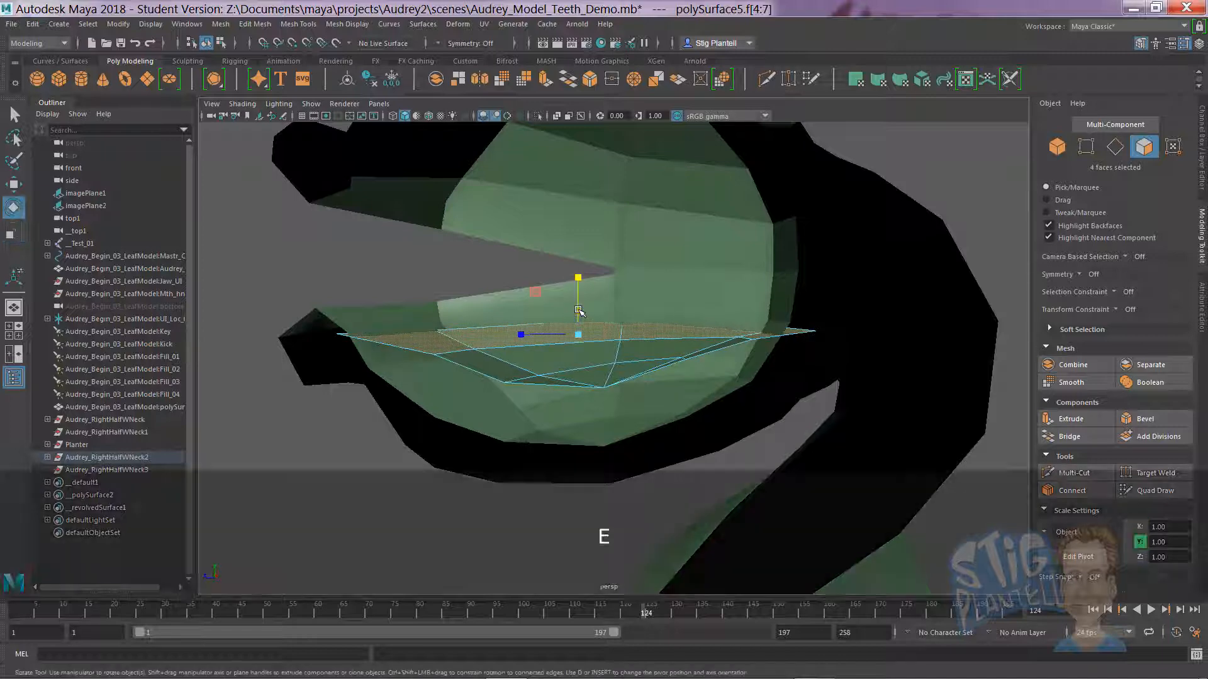
key("e")
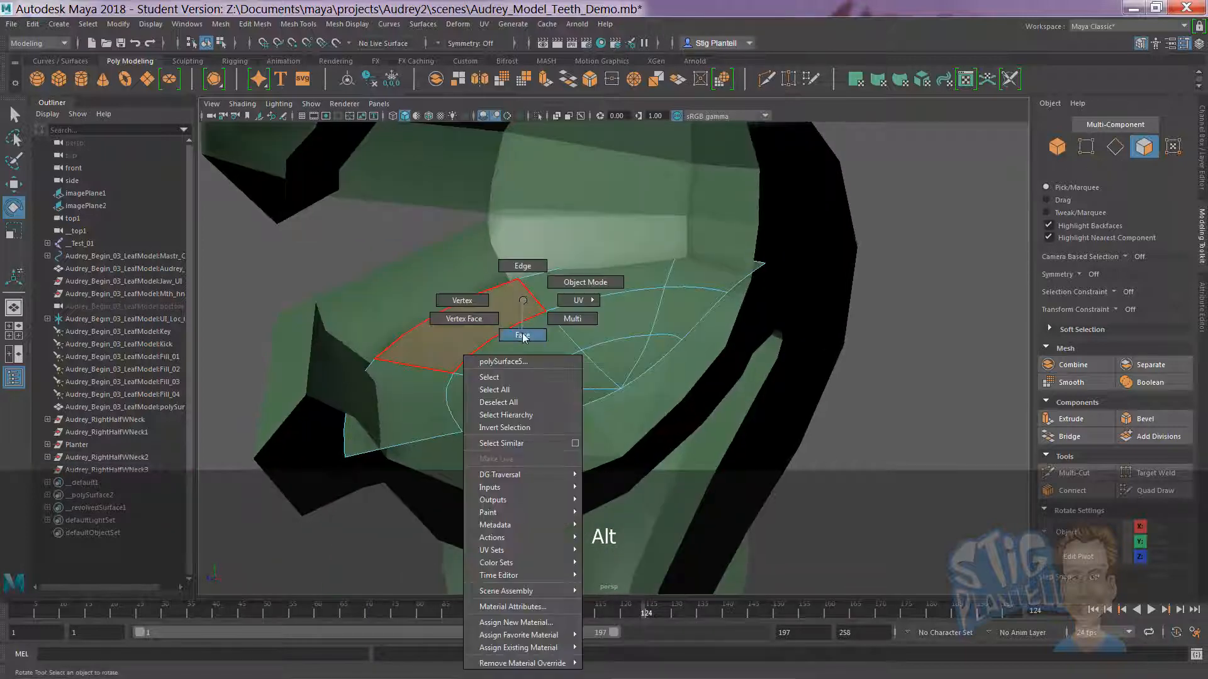
Select a gum face and slice a new Multi-Cut edge across the curved surface.
left_click(522, 335)
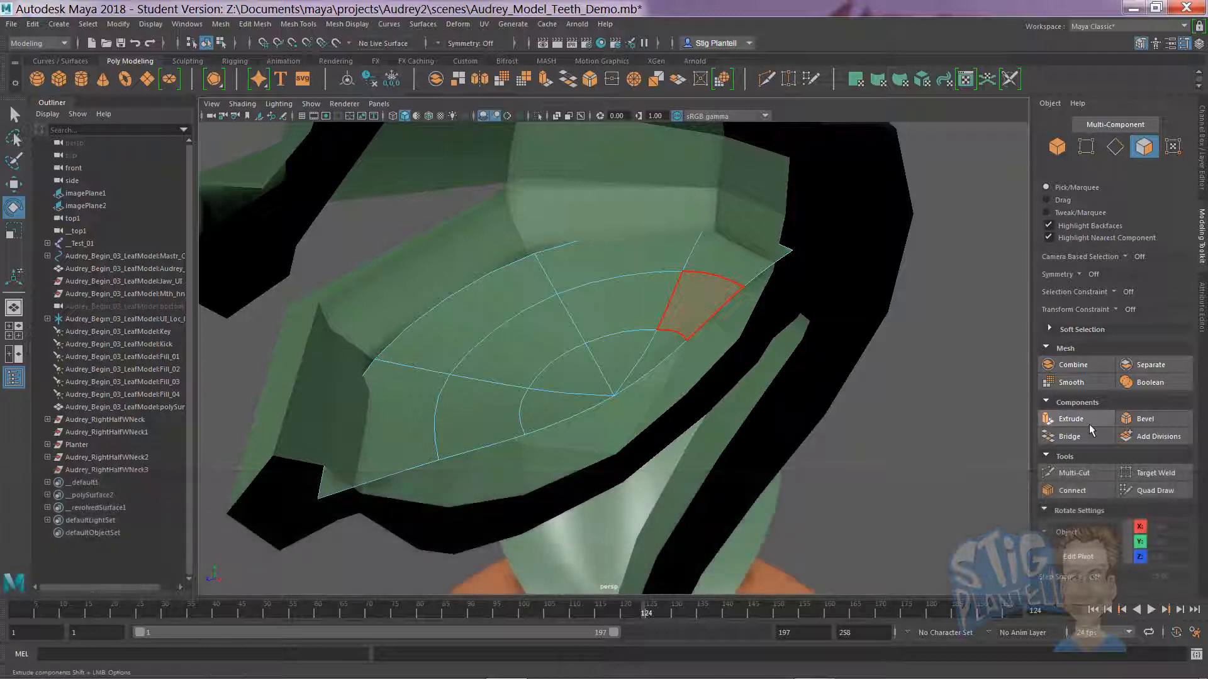
left_click(1073, 472)
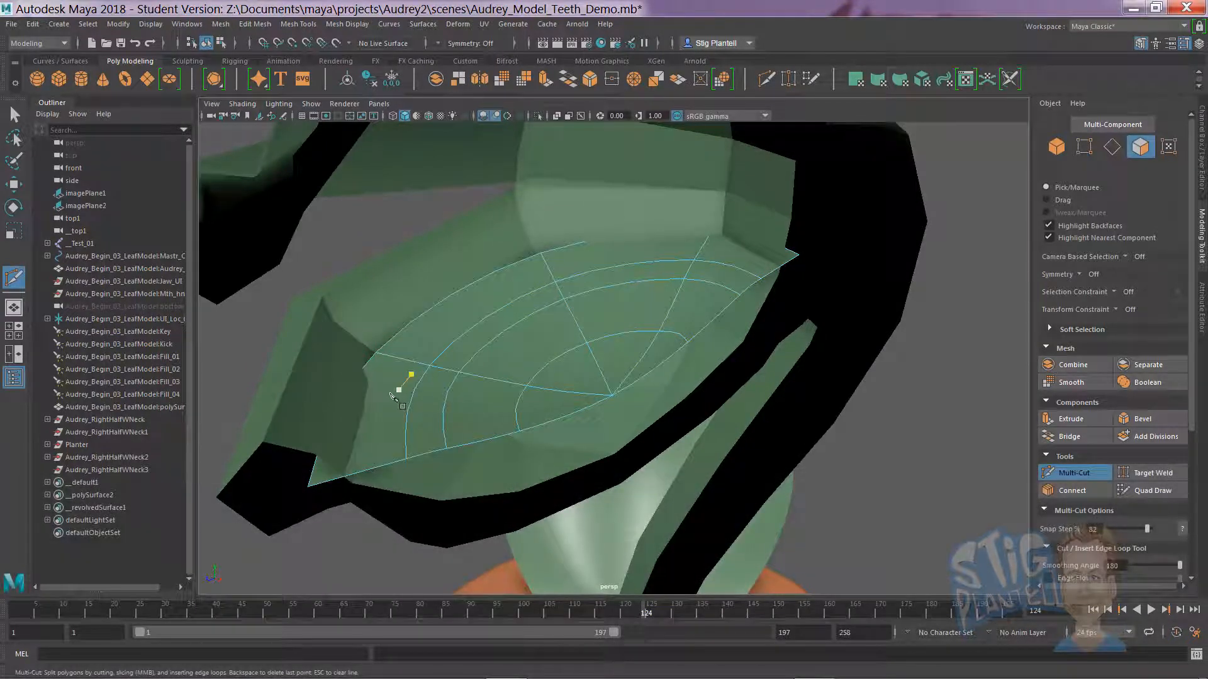
key("w")
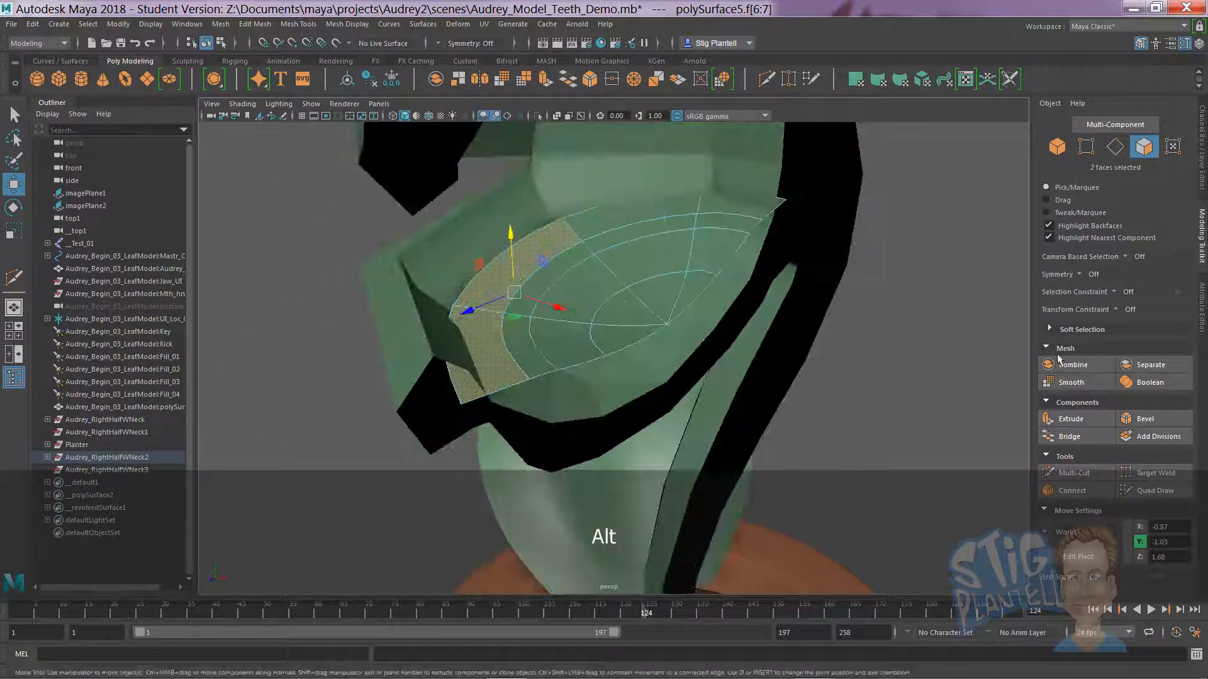
Extrude the two front-edge gum faces into raised walls and delete the current selection.
key("space")
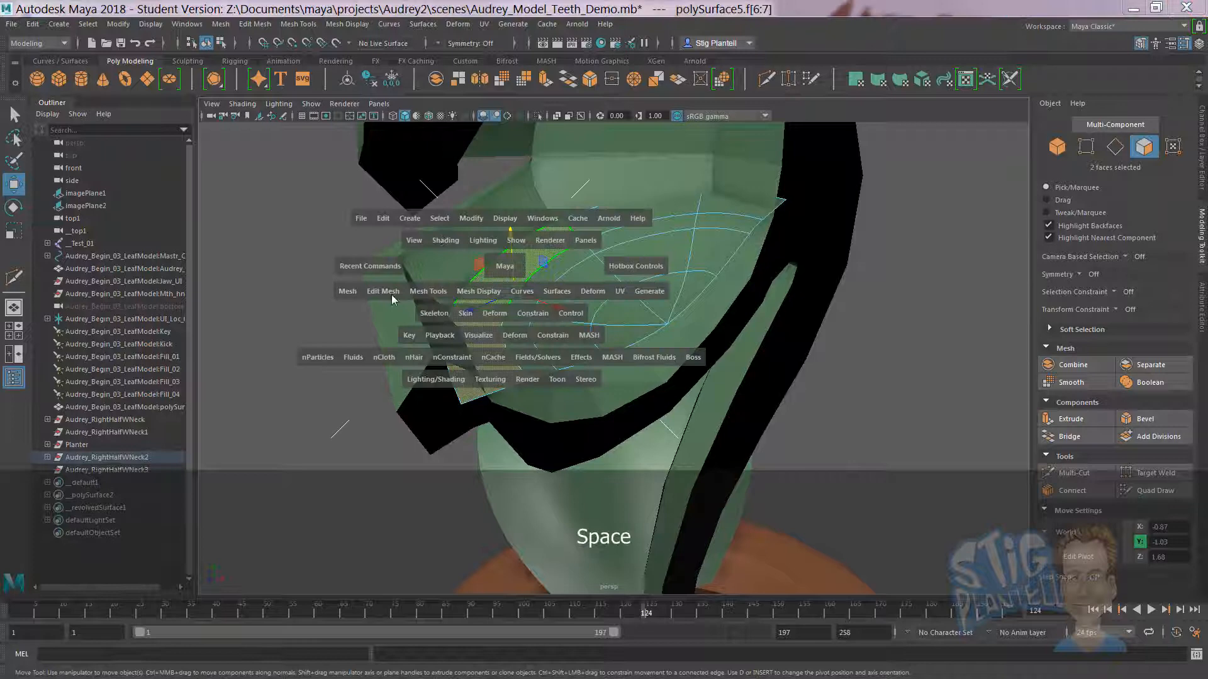
left_click(383, 291)
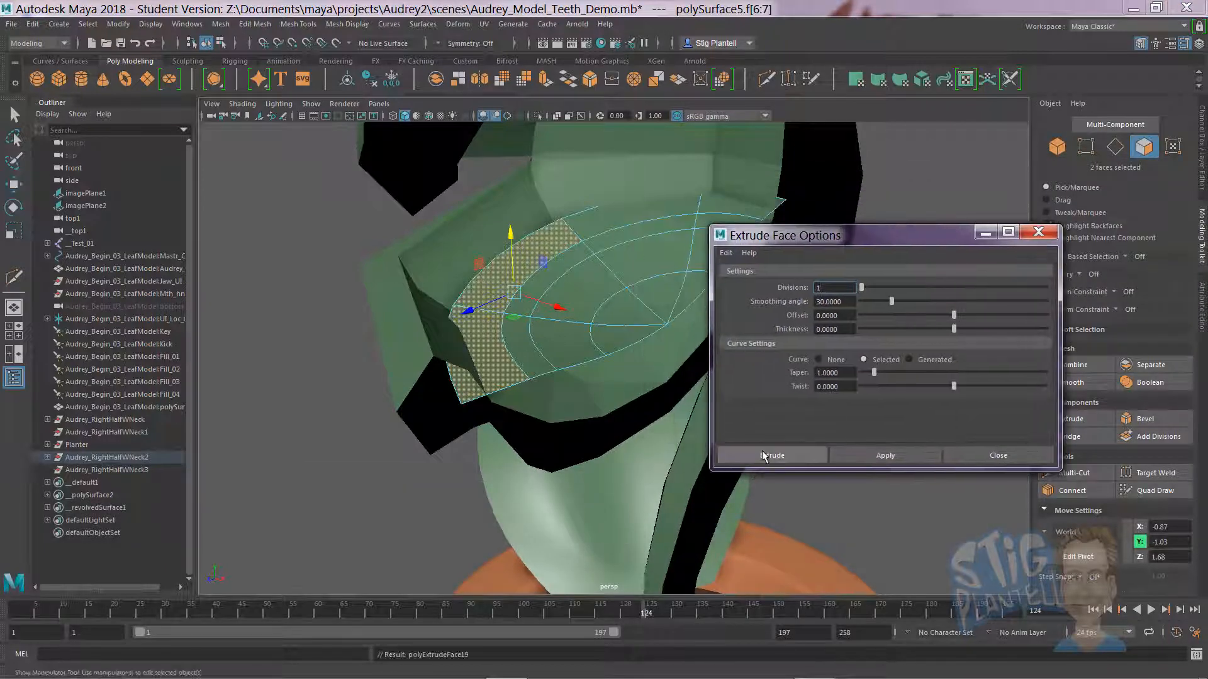
left_click(772, 456)
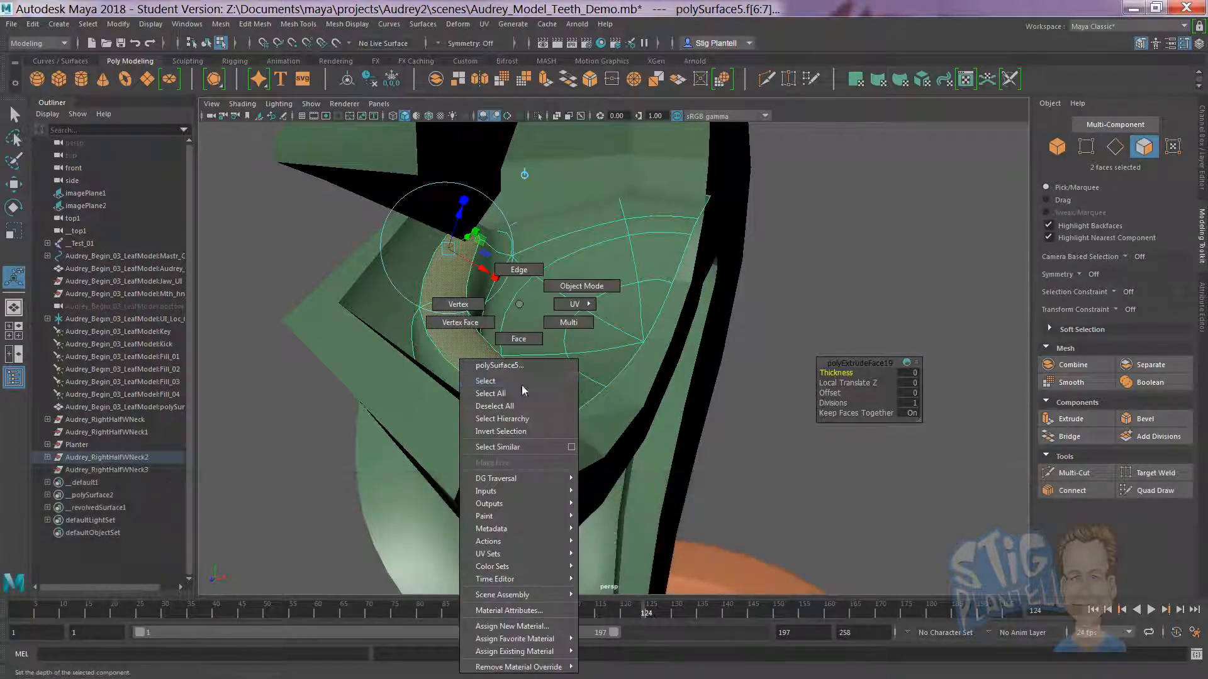
key("Delete")
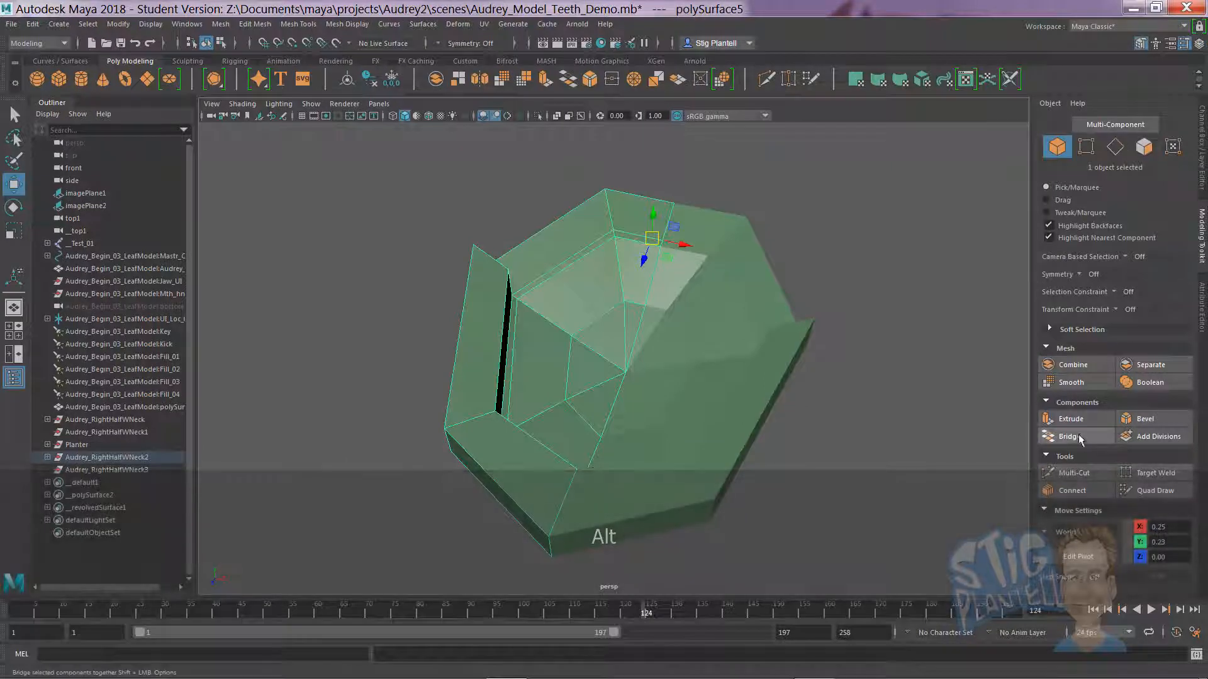
Insert new Multi-Cut edges across the gum block's rim and floor.
left_click(1072, 472)
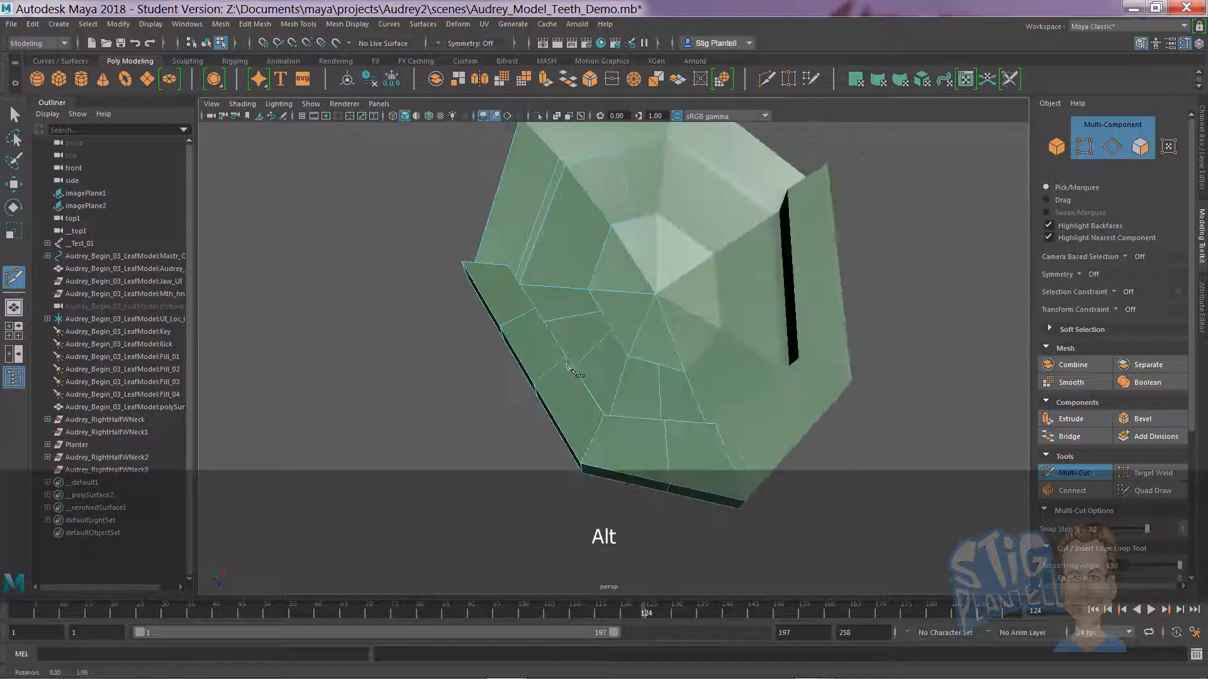
key("w")
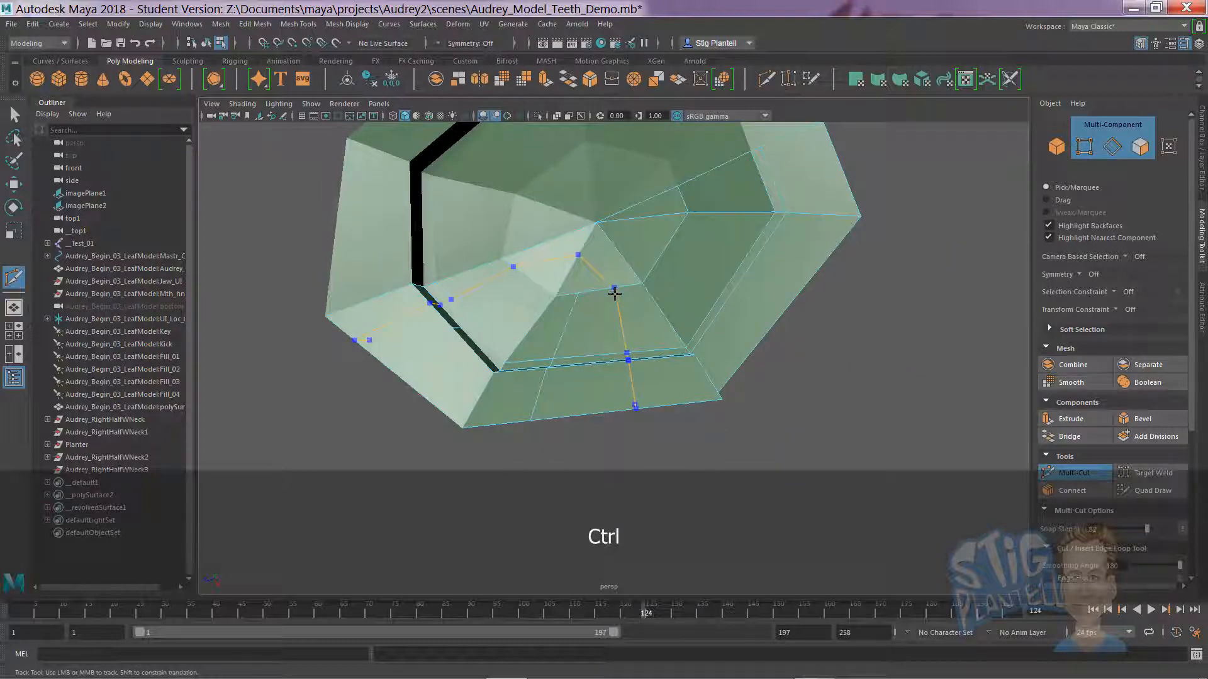
left_click(614, 320)
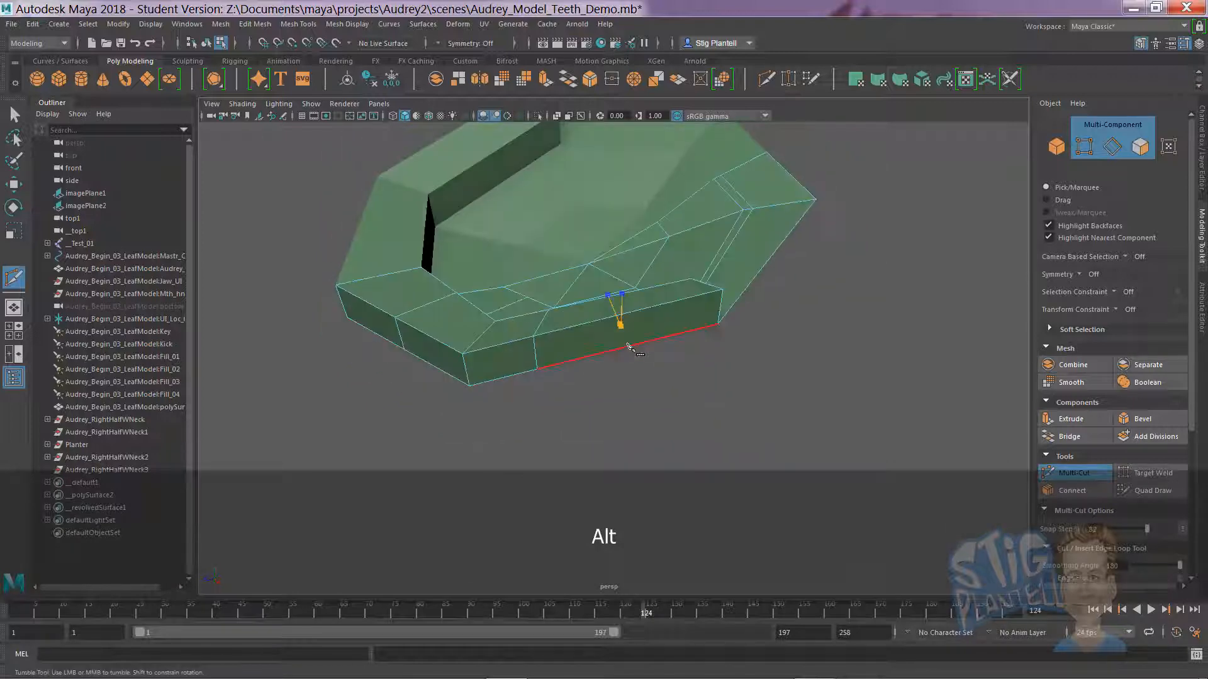
key("Enter")
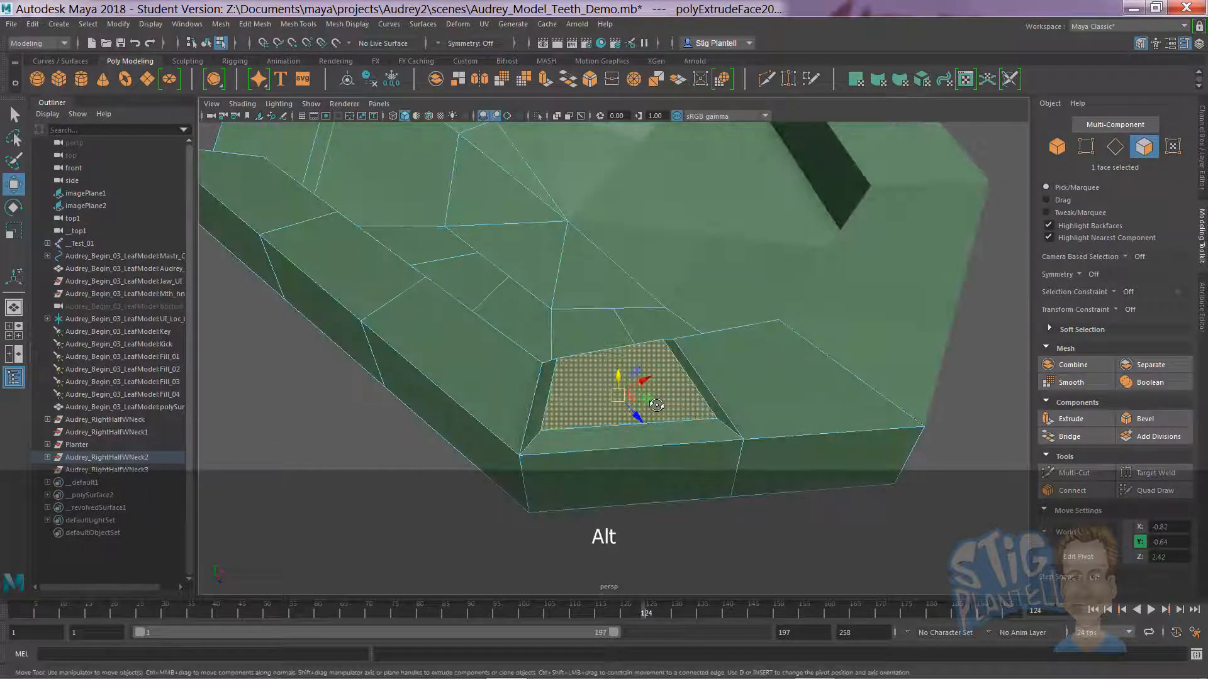
Inset the rim face and push the extrusion inward, previewing the smoothed result.
key("r")
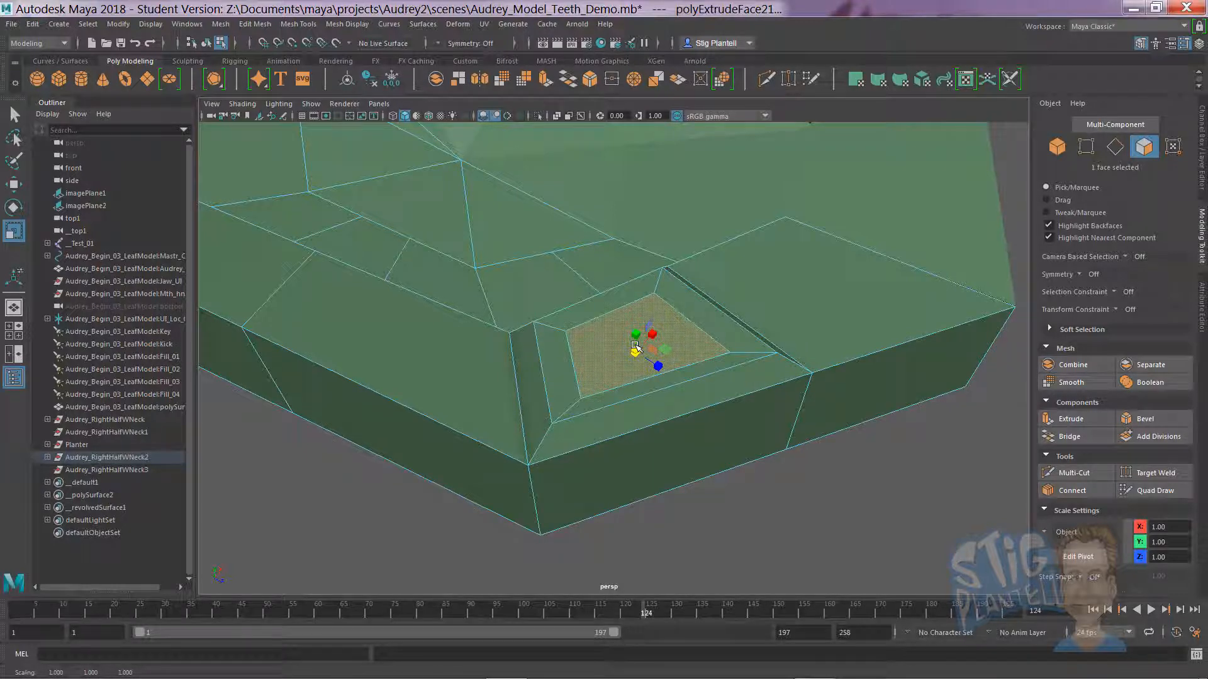
key("Shift")
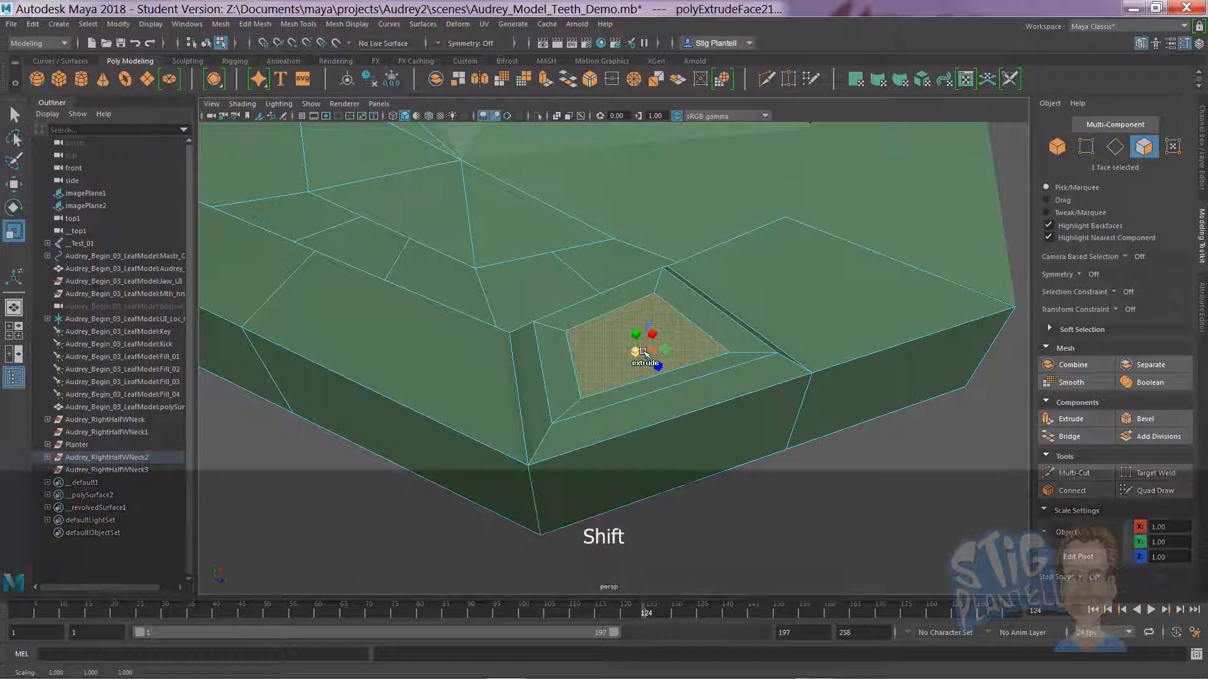
key("w")
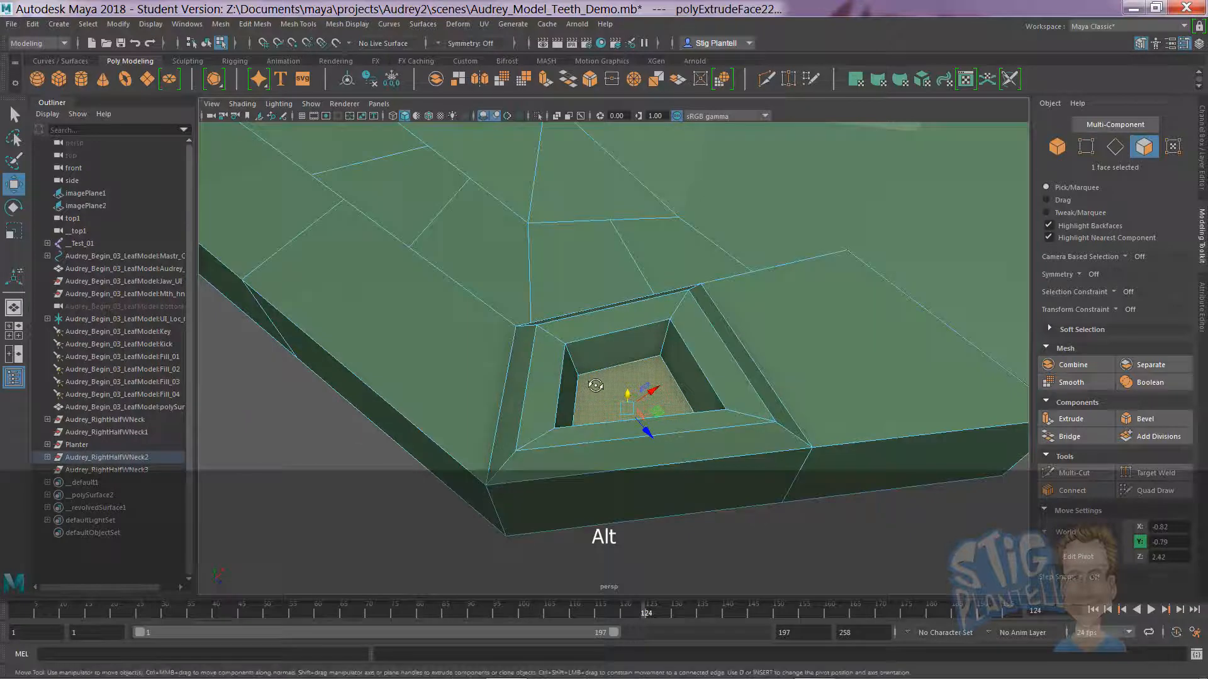
key("3")
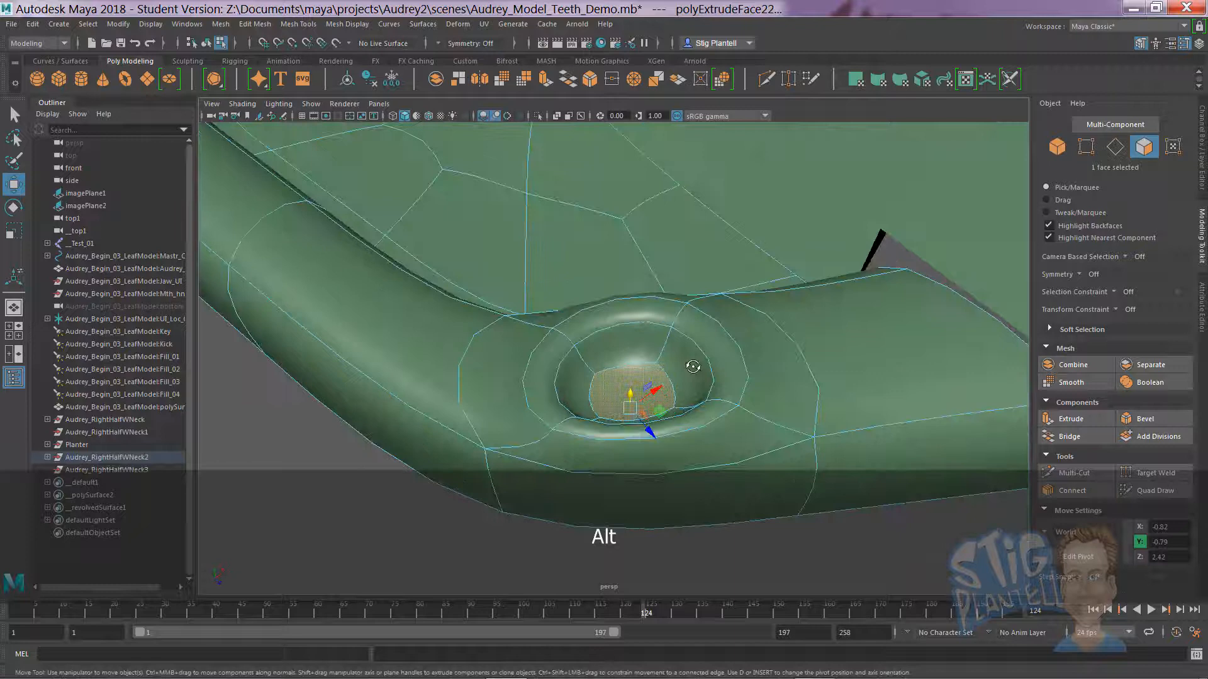
Extrude the socket face upward in several sections, narrowing them to a pointed tip.
key("w")
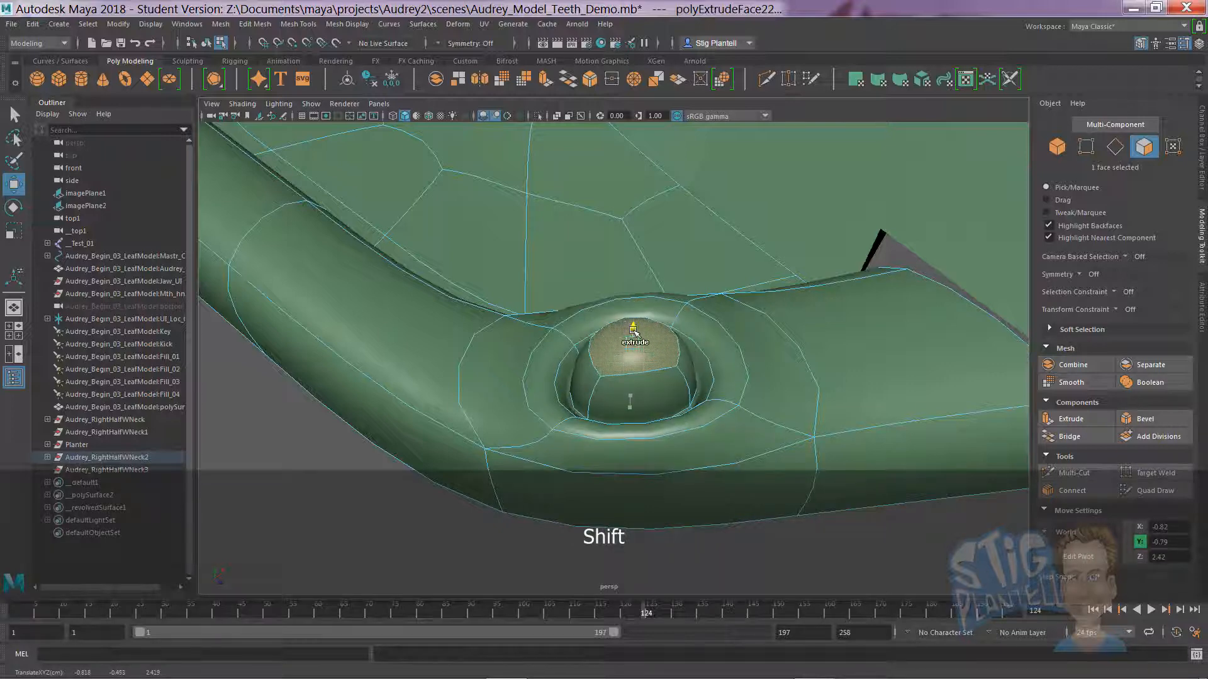
key("r")
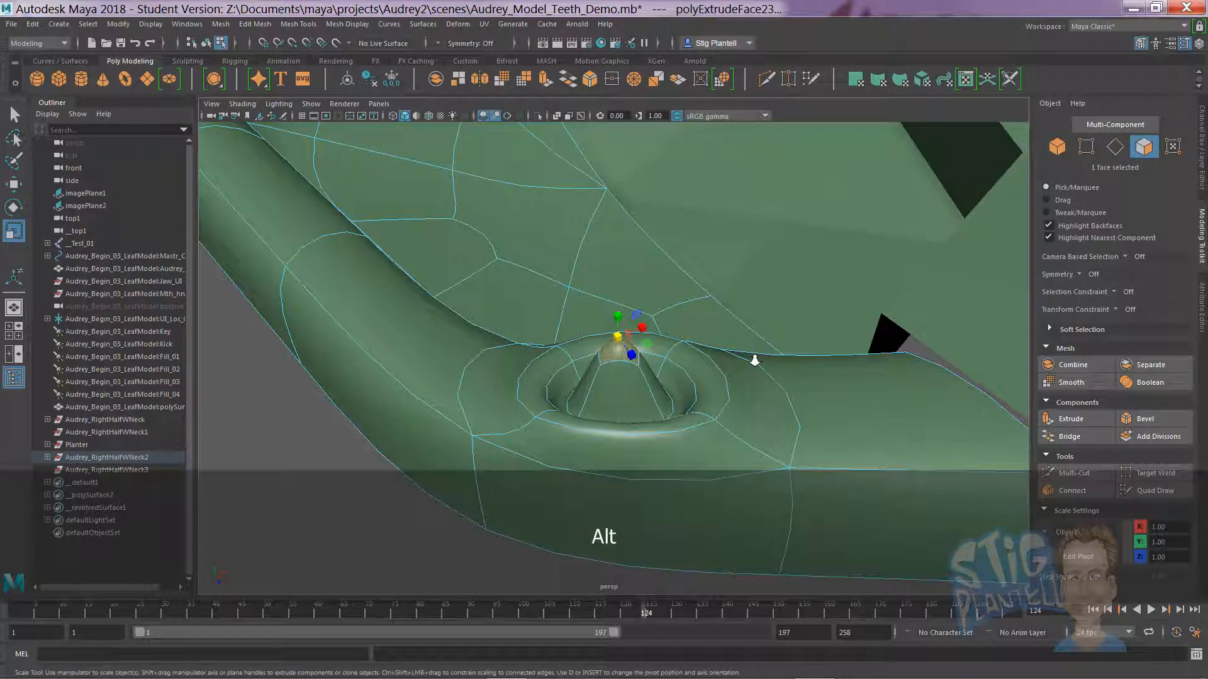
key("shift")
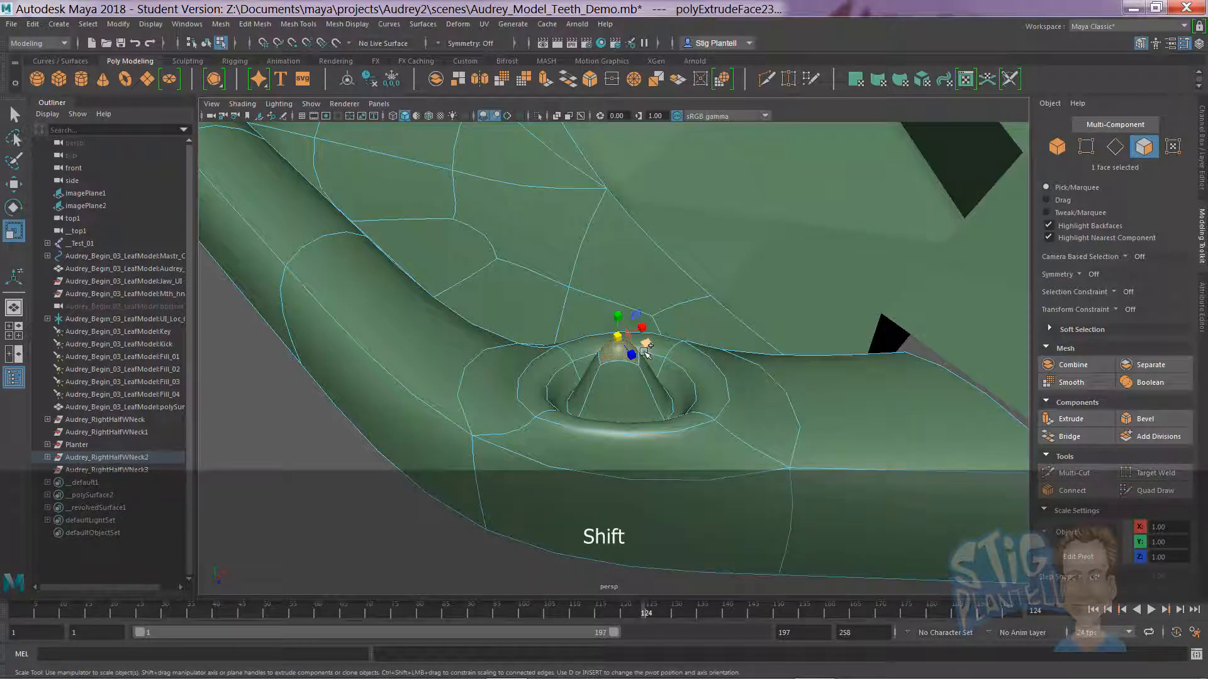
key("w")
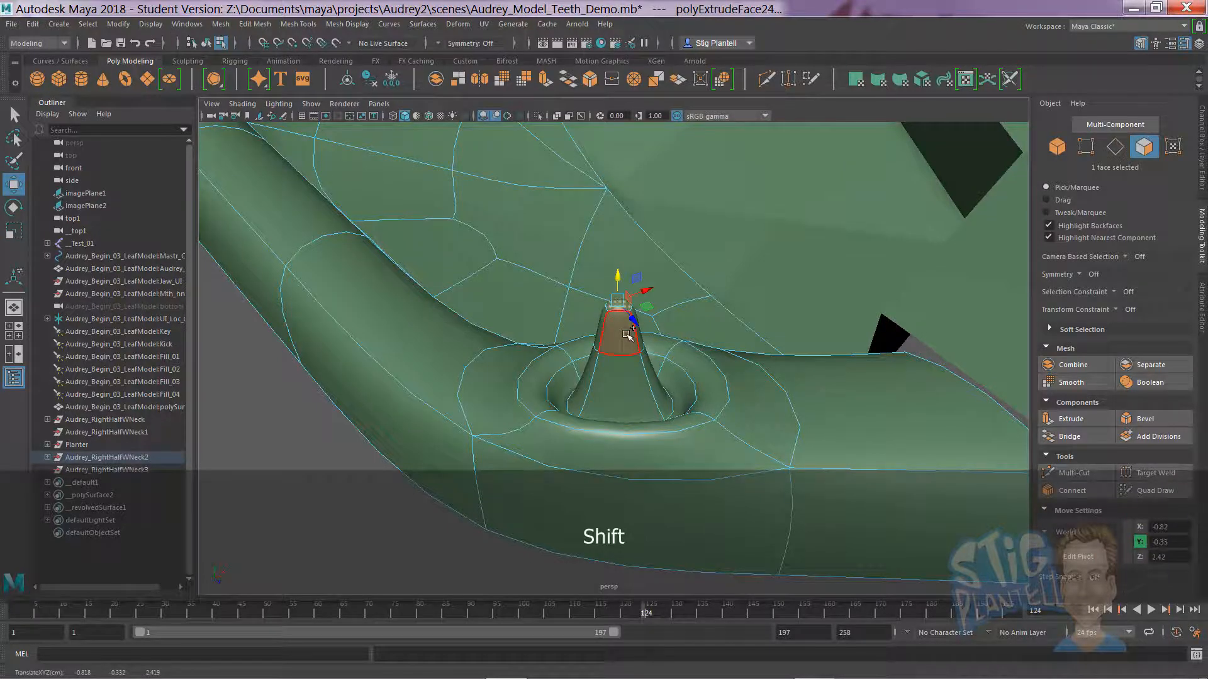
key("r")
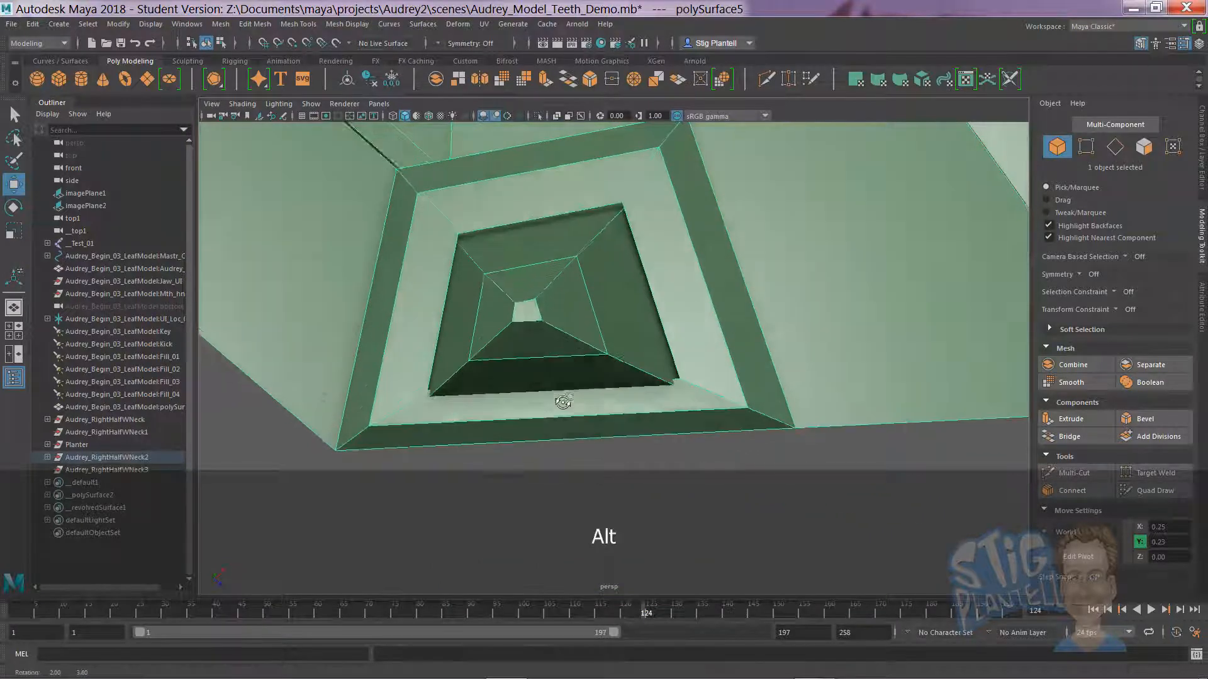
Add a Multi-Cut edge through the gum faces beside the tooth, viewing the underside.
key("4")
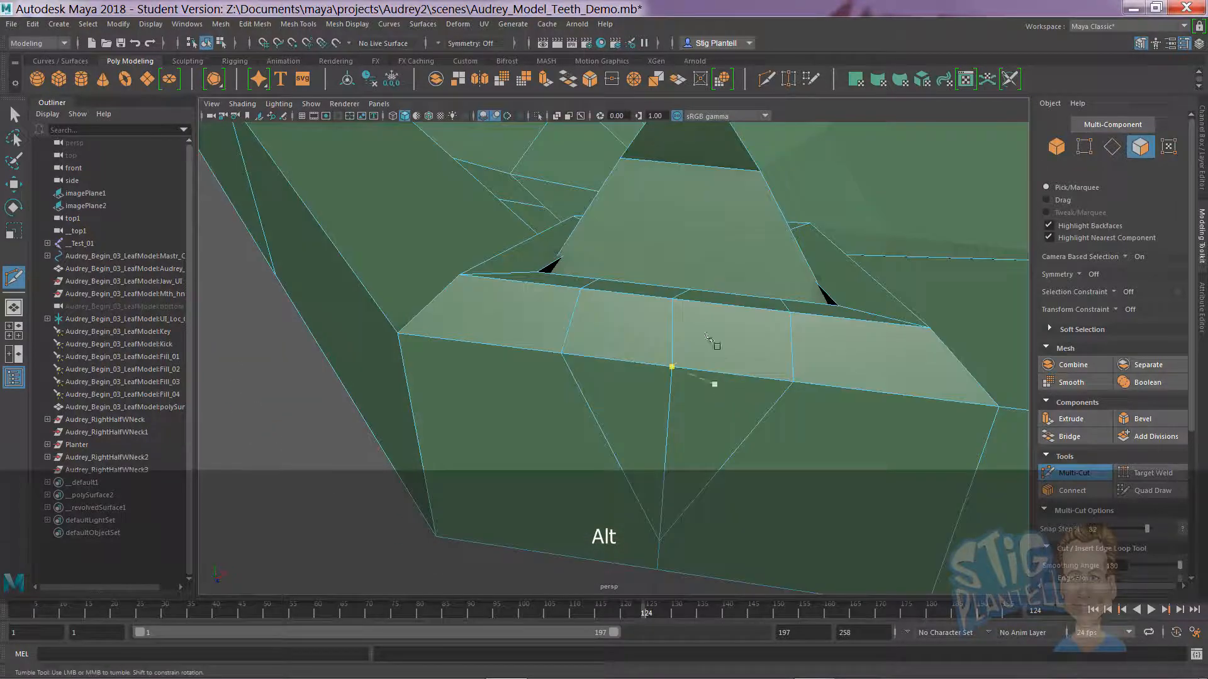
key("e")
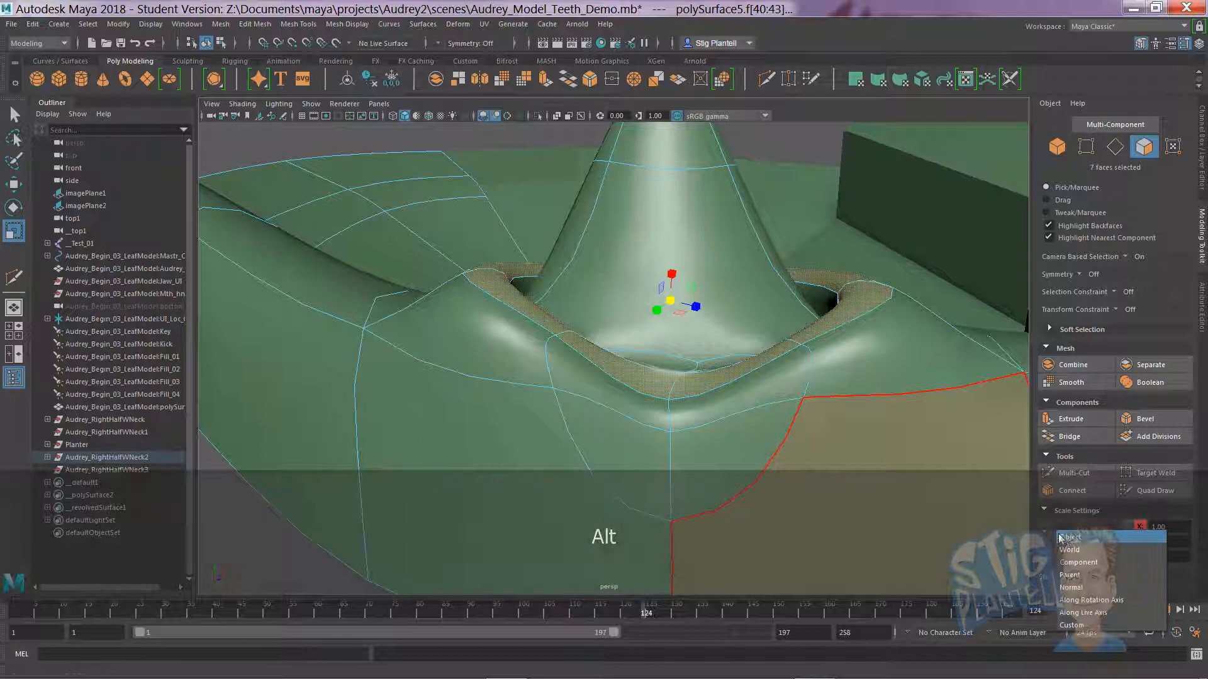
Set the Scale axis orientation for the tooth-base face ring, then switch to vertex editing.
left_click(1070, 550)
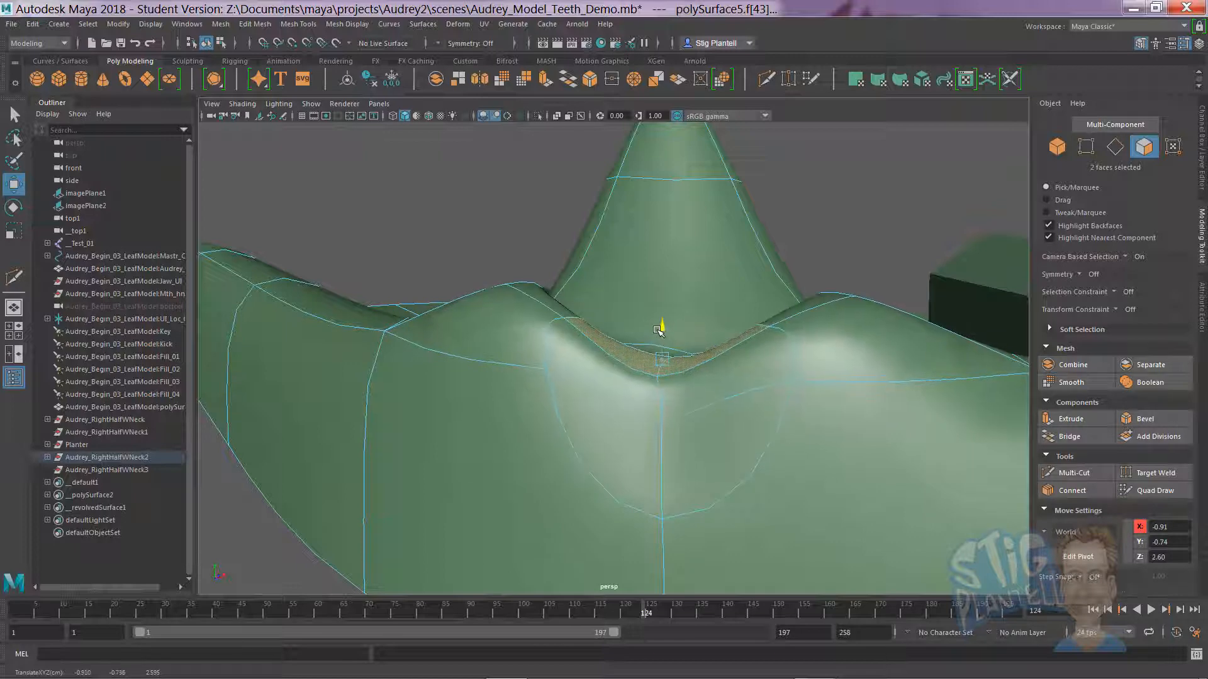
right_click(661, 331)
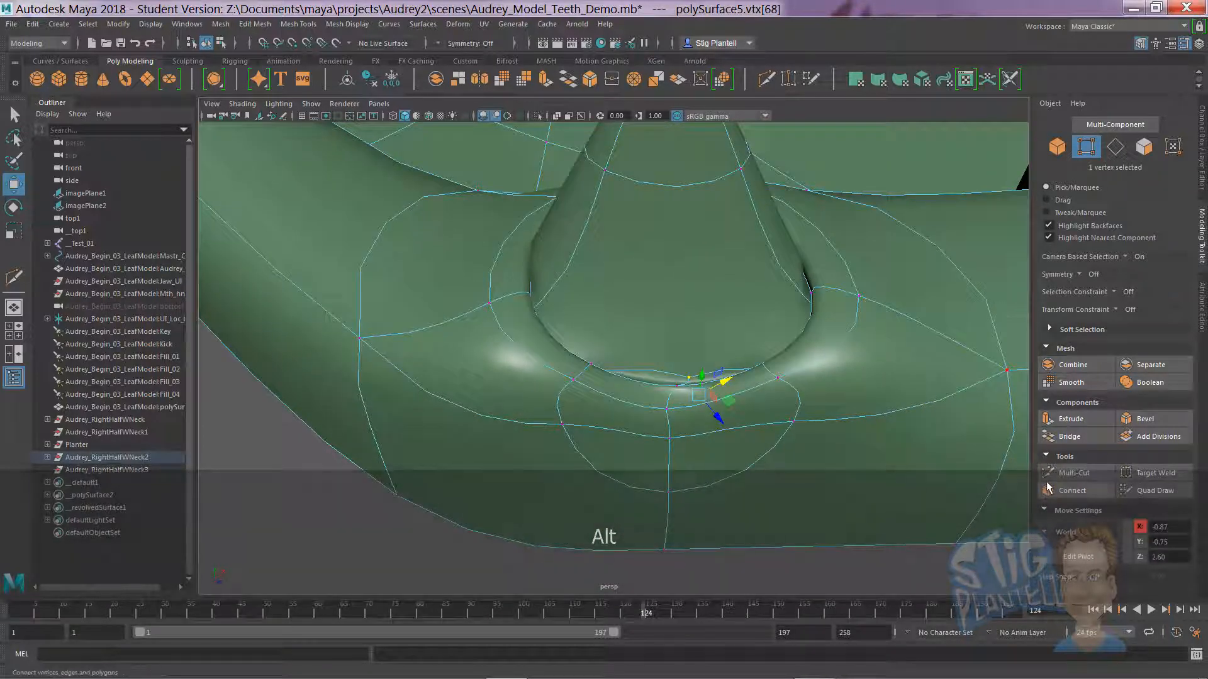
Set the Move tool axis orientation to Component and scale the gum vertices around the tooth.
left_click(1075, 531)
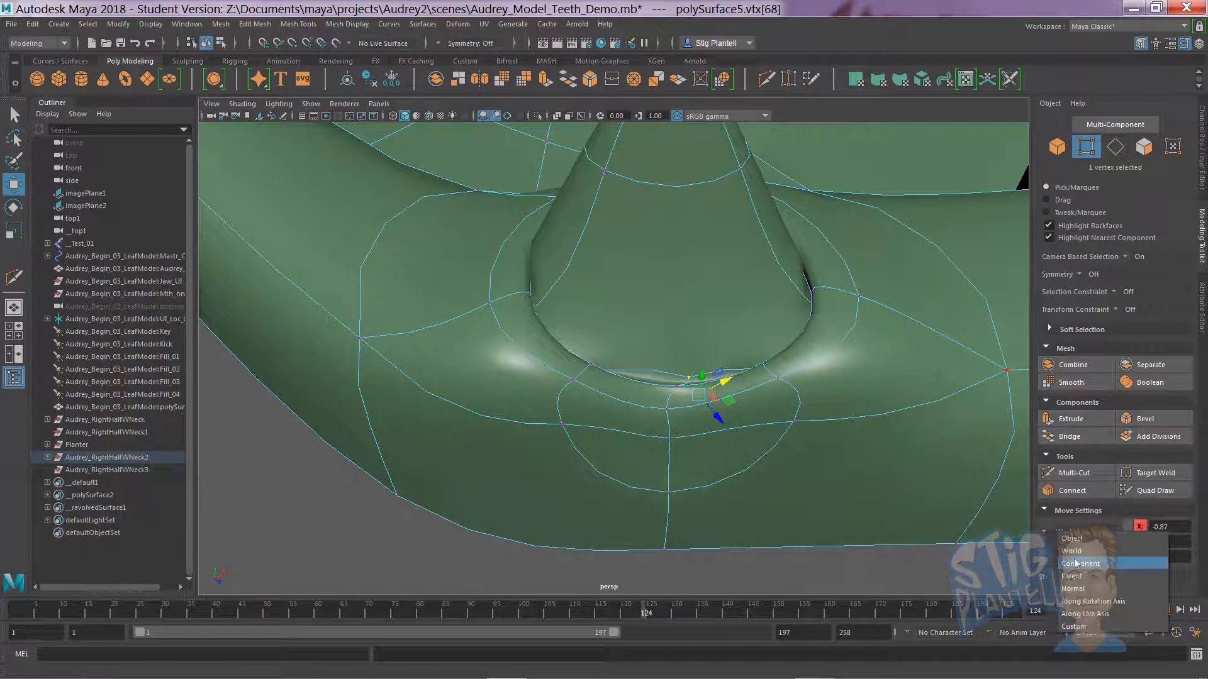
left_click(1080, 564)
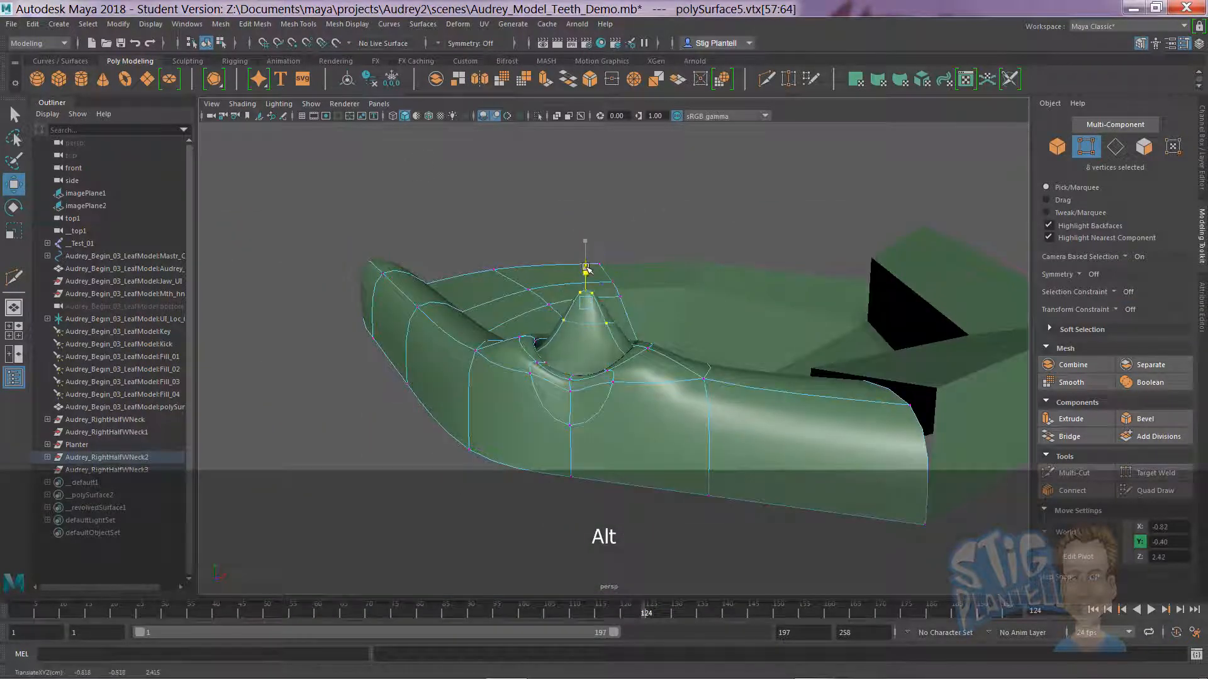
key("r")
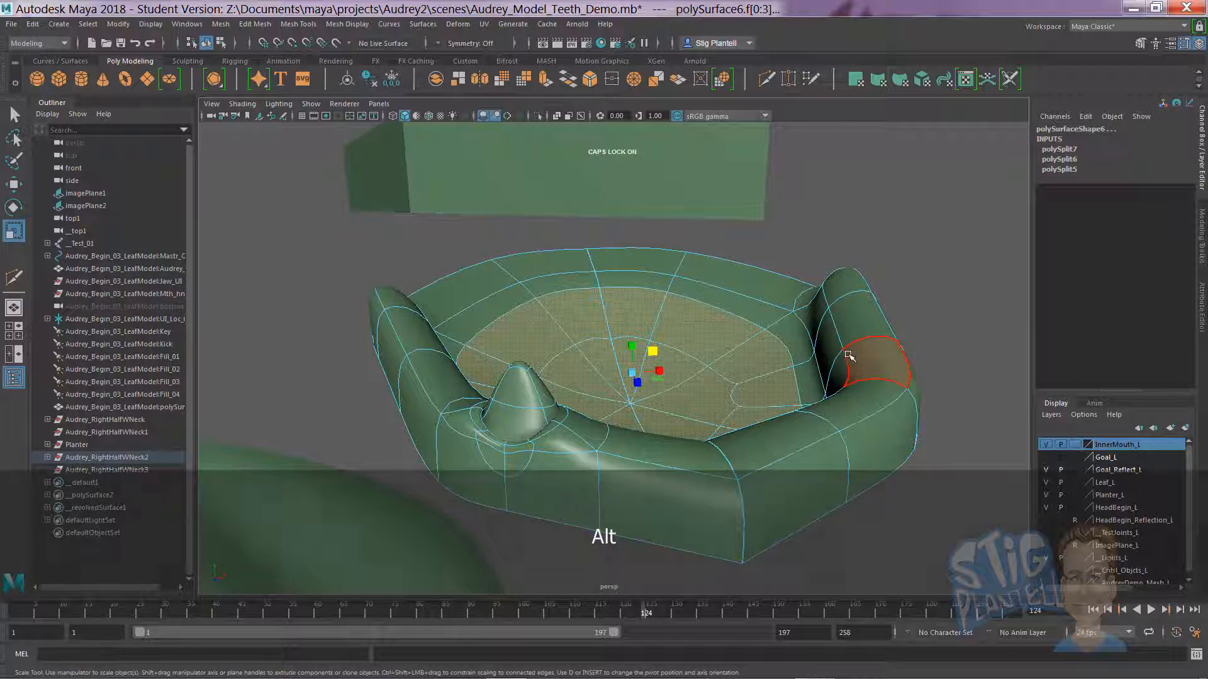
Move the inner polySurface6 floor faces with the Move tool, then switch to vertex editing.
key("w")
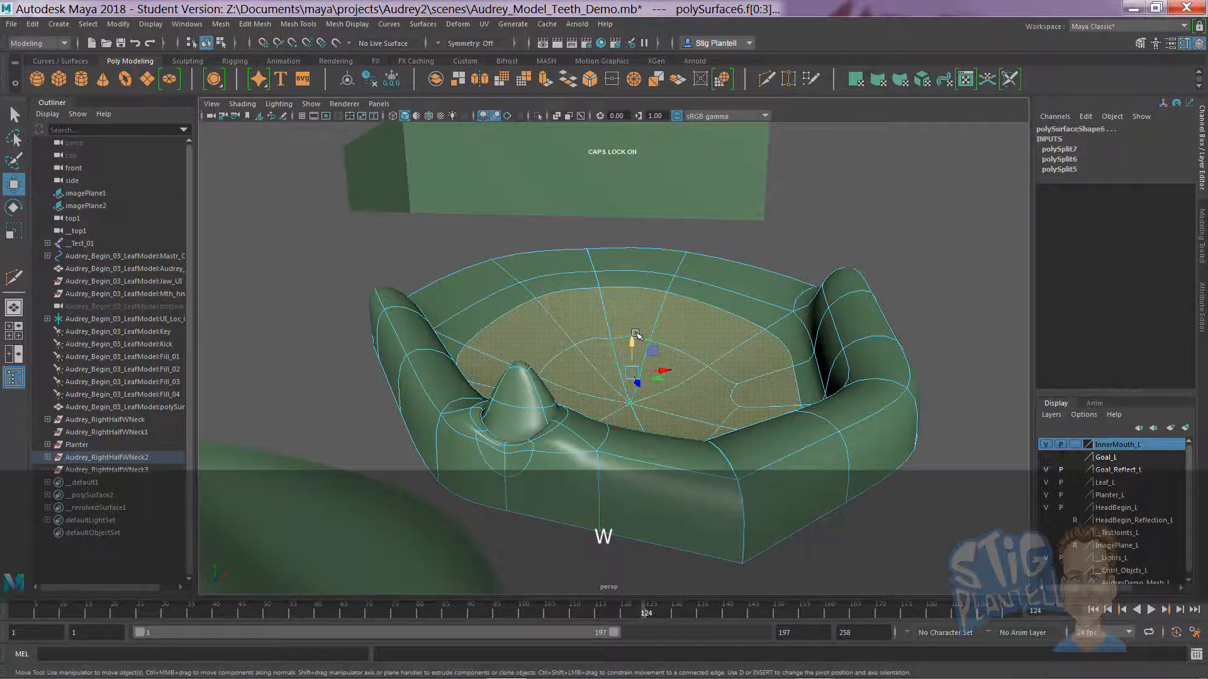
key("shift")
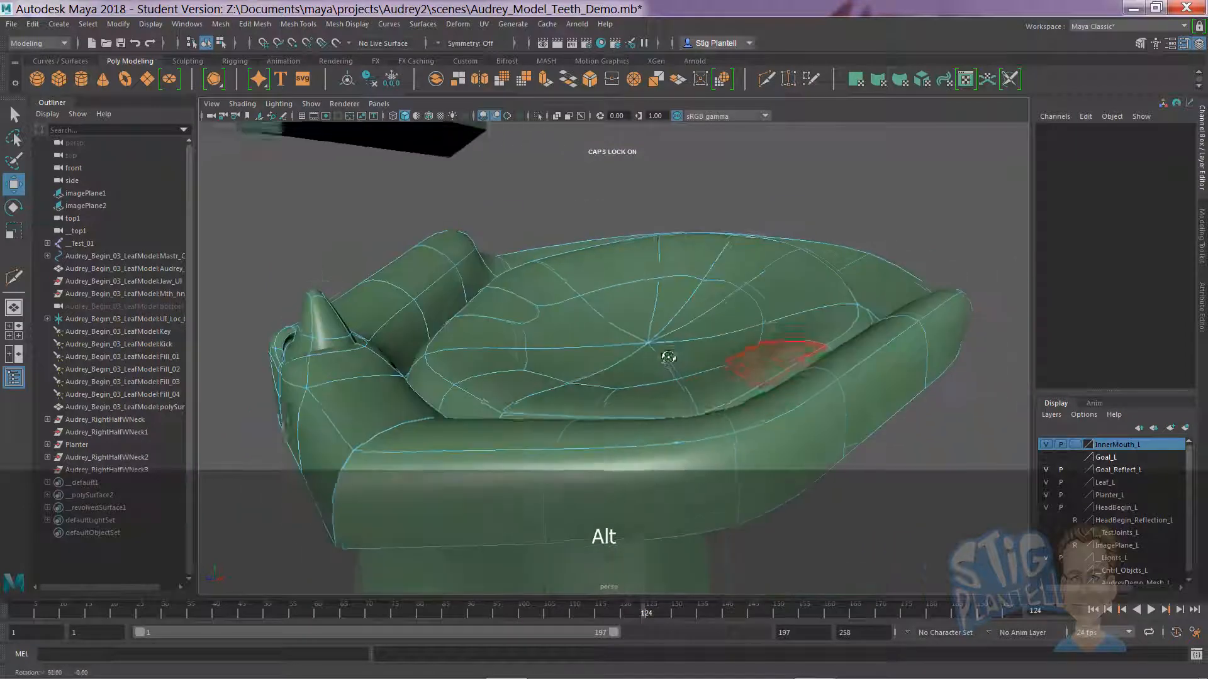
right_click(642, 355)
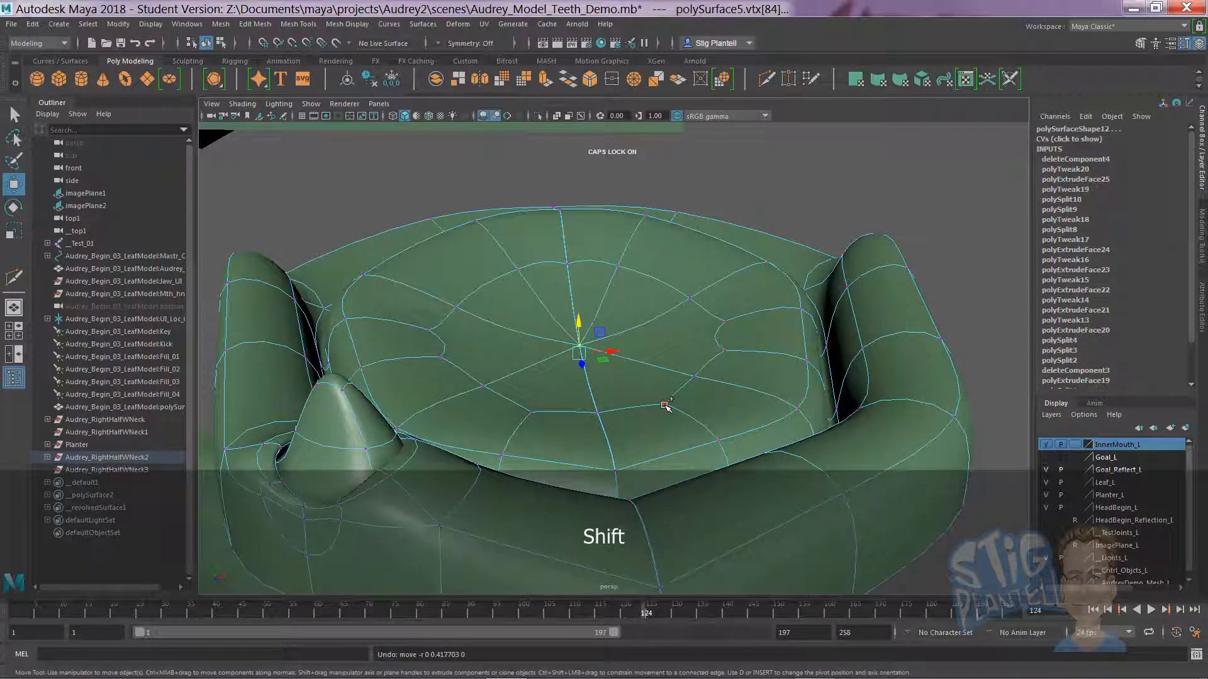
key("ctrl+z")
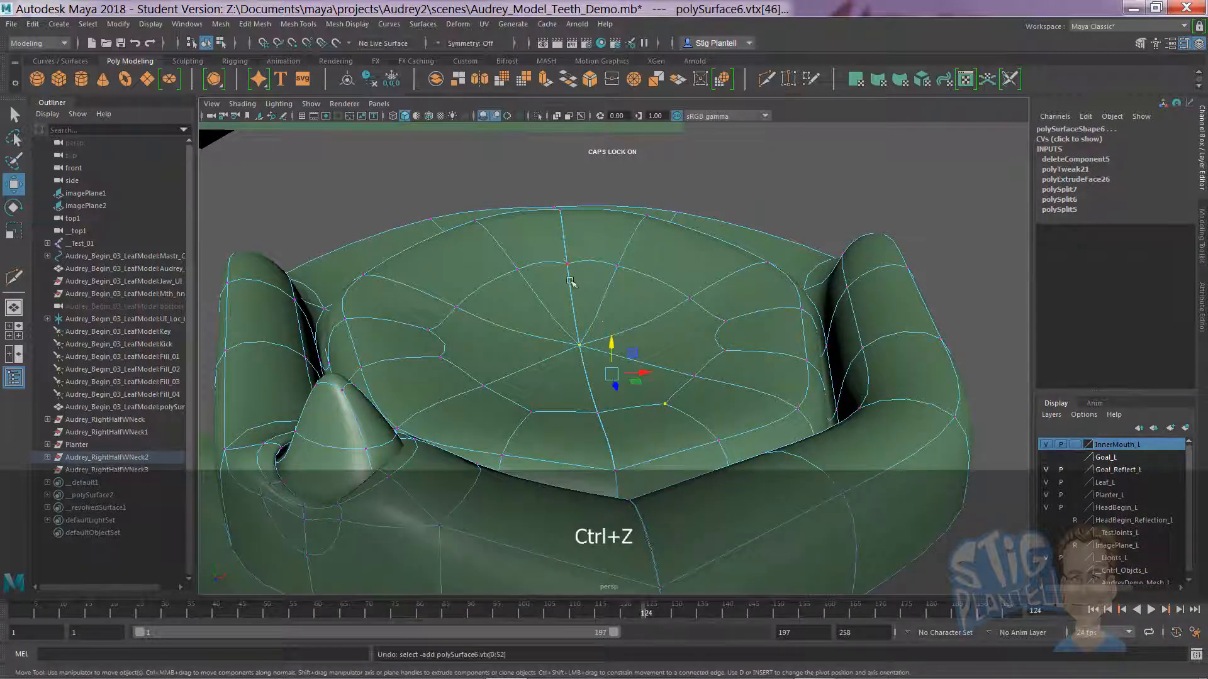
key("ctrl+z")
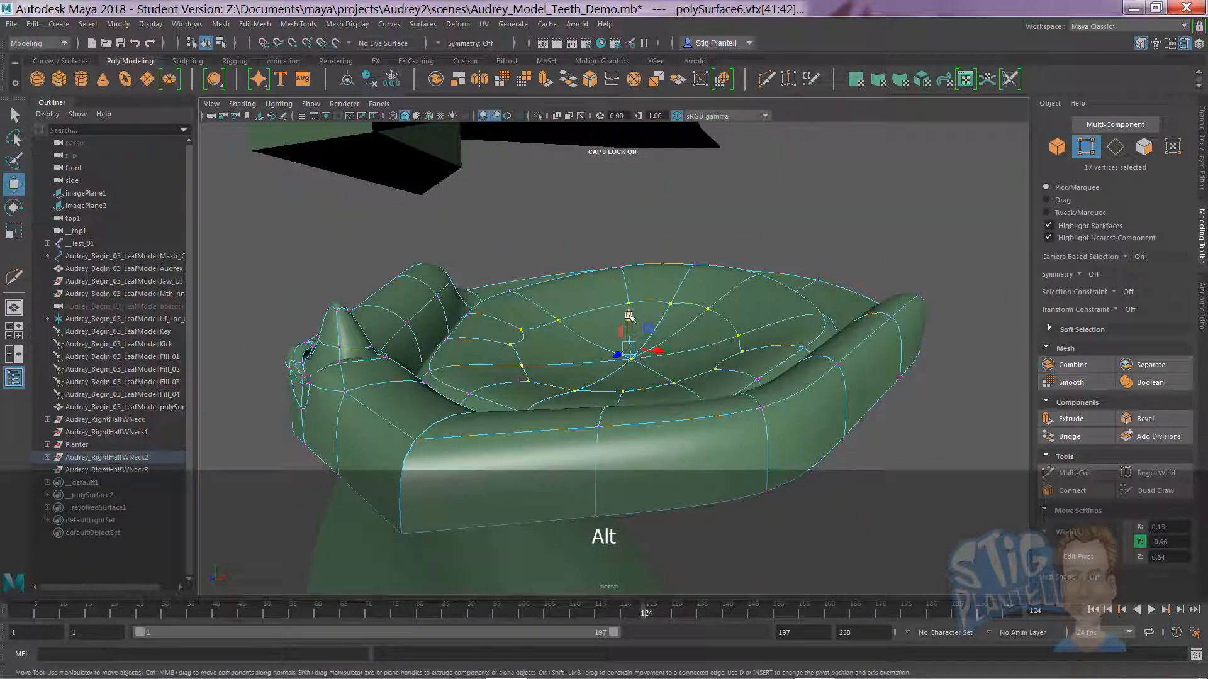
key("ctrl+z")
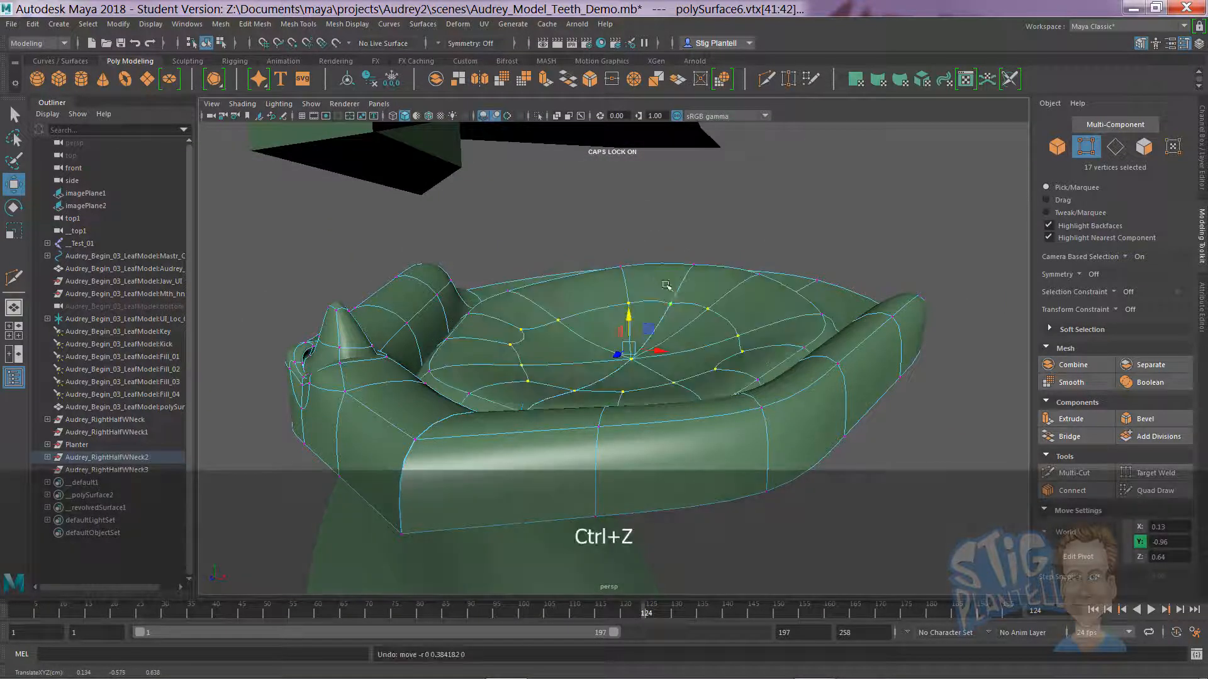